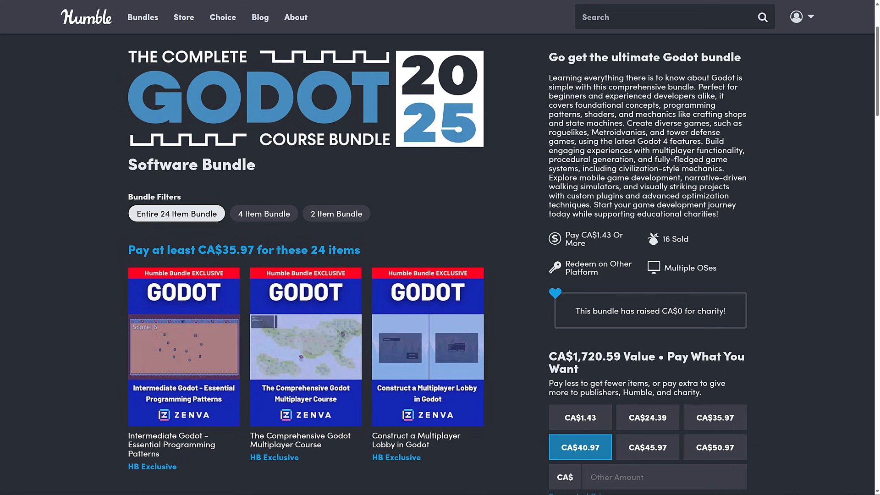
Browse down the Complete Godot Course Bundle 2025 page and back up to the tier filters
{"action": "left_click", "coordinate": [143, 17]}
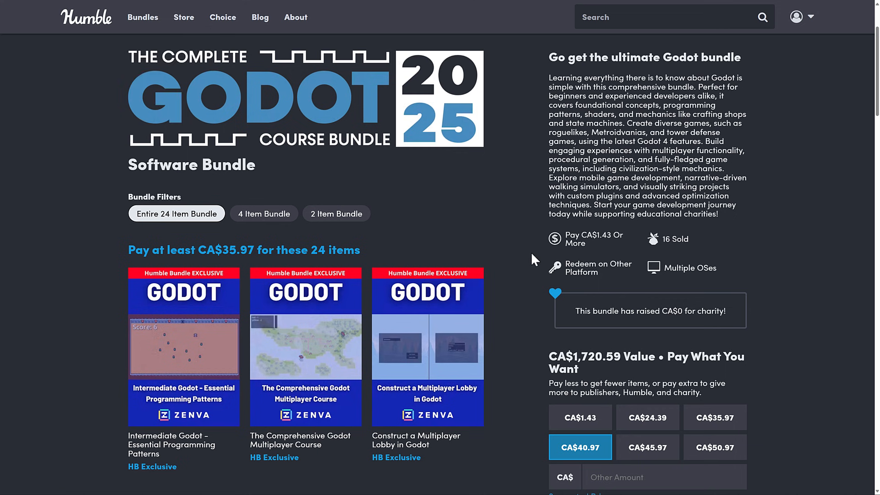
{"action": "mouse_move", "coordinate": [540, 265]}
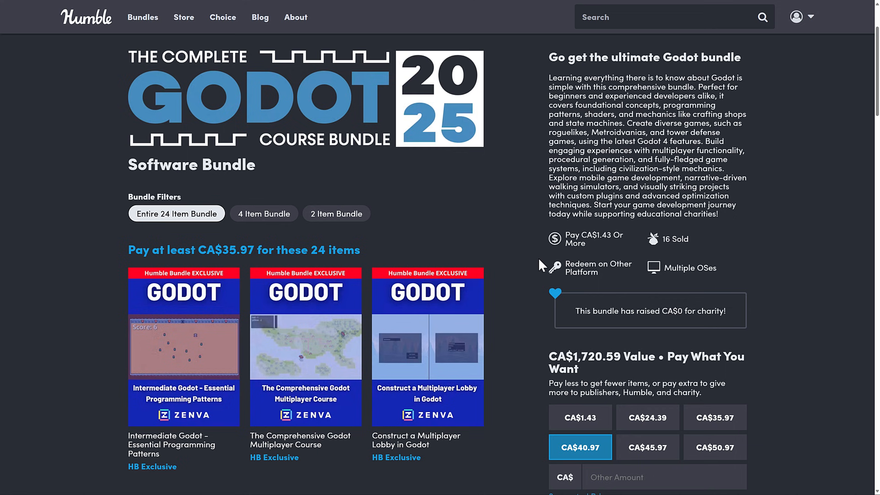
{"action": "scroll", "scroll_direction": "down", "scroll_amount": 3}
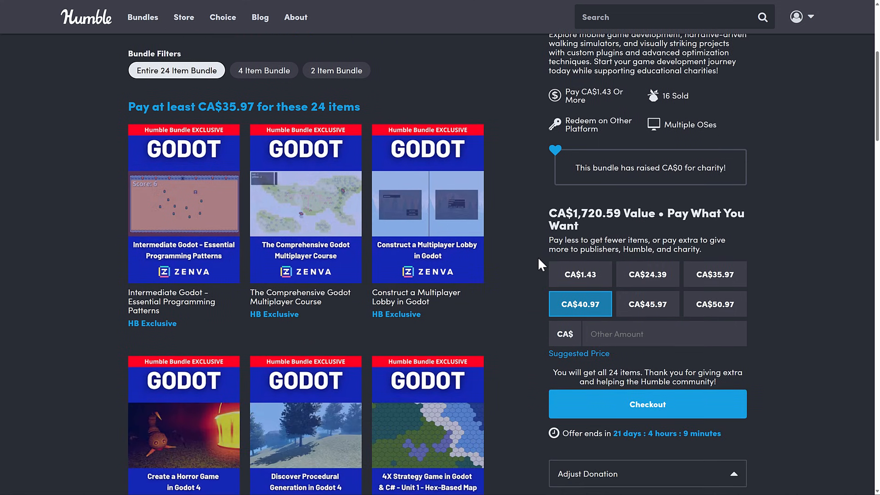
{"action": "scroll", "scroll_direction": "down", "scroll_amount": 3}
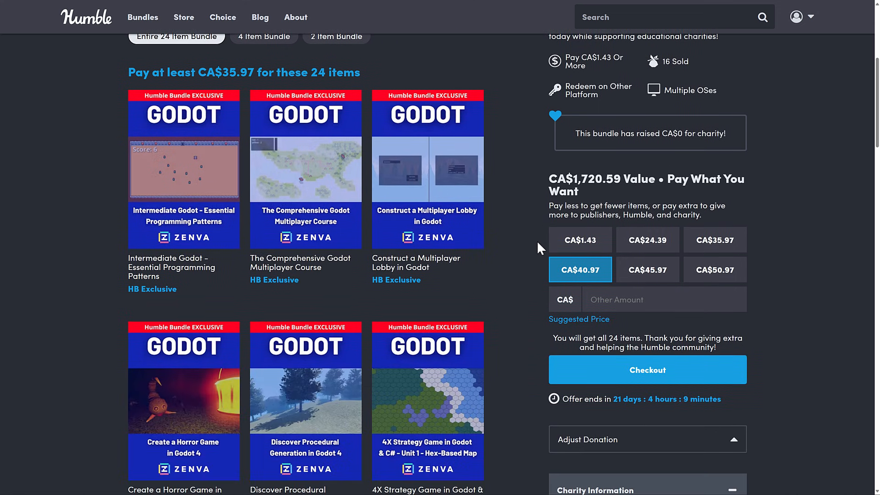
{"action": "scroll", "scroll_direction": "down", "scroll_amount": 3}
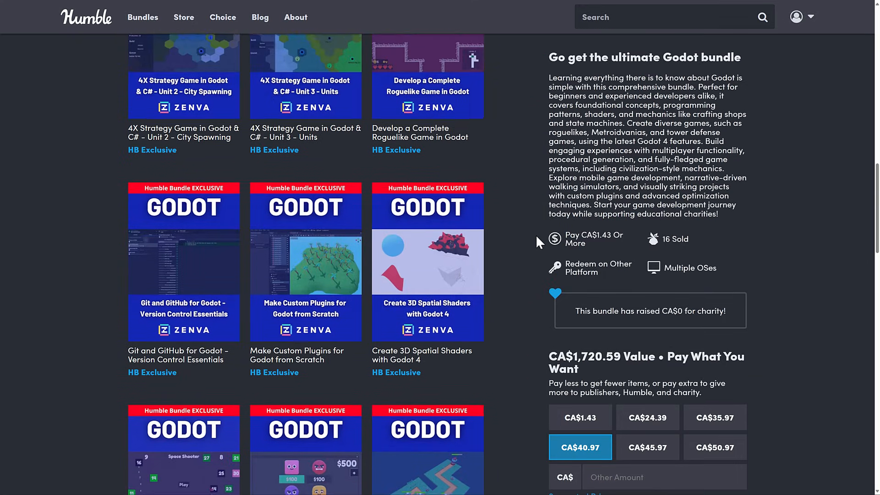
{"action": "scroll", "scroll_direction": "down", "scroll_amount": 3}
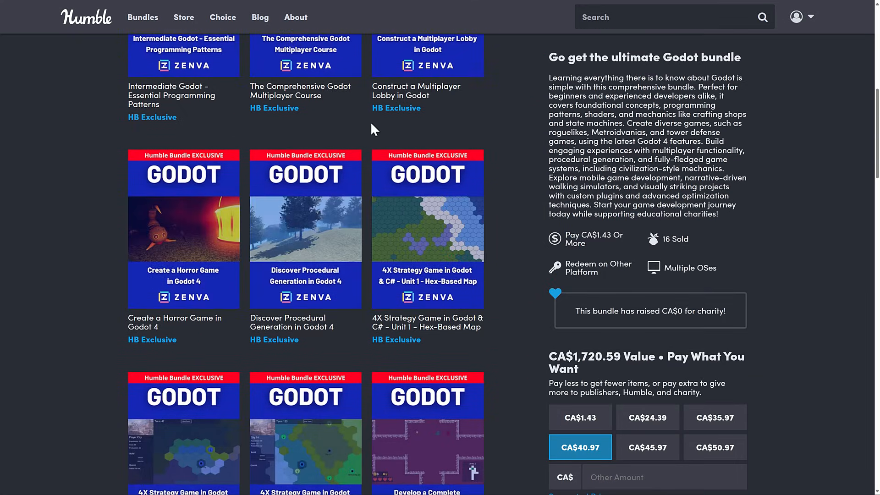
{"action": "scroll", "scroll_direction": "up", "scroll_amount": 3}
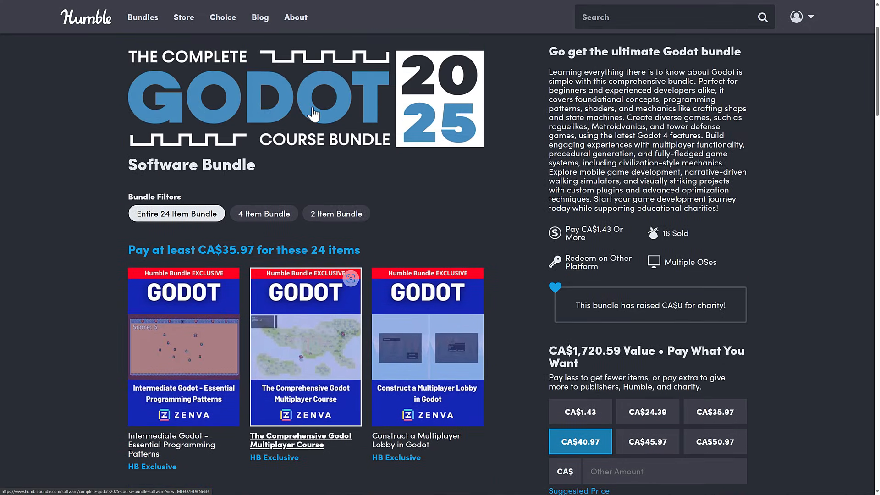
Preview the 2-item tier, then select the entire 24-item bundle at CA$35.97
{"action": "left_click", "coordinate": [336, 214]}
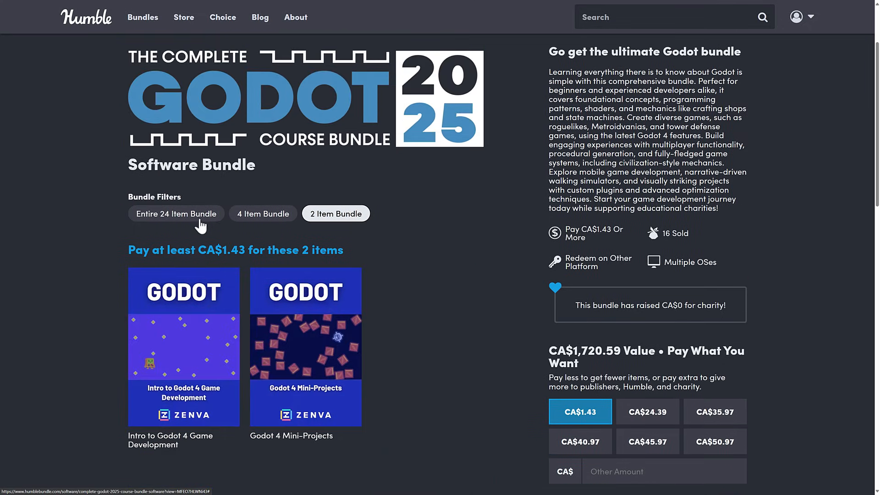
{"action": "left_click", "coordinate": [176, 213]}
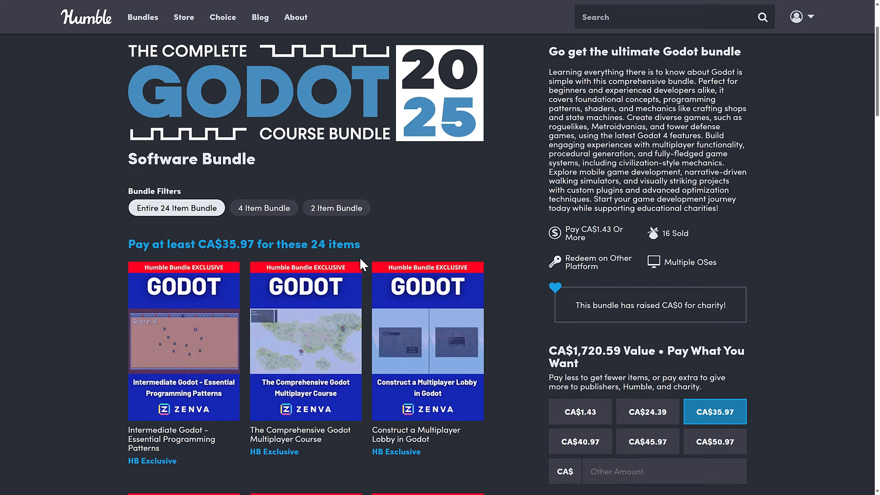
{"action": "double_click", "coordinate": [597, 351]}
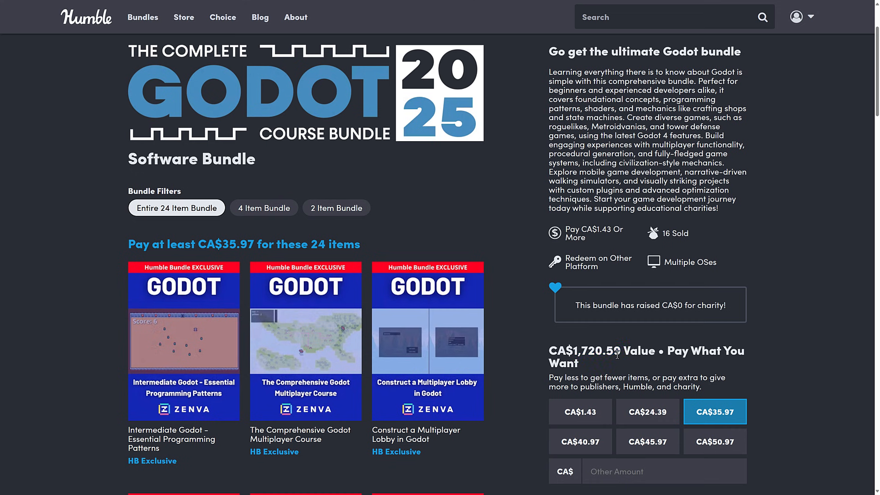
{"action": "mouse_move", "coordinate": [507, 285]}
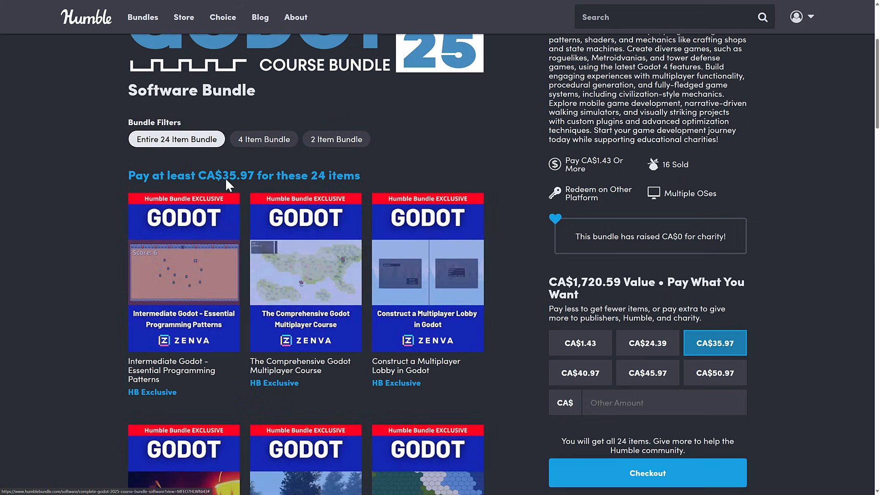
{"action": "scroll", "scroll_direction": "down", "scroll_amount": 3}
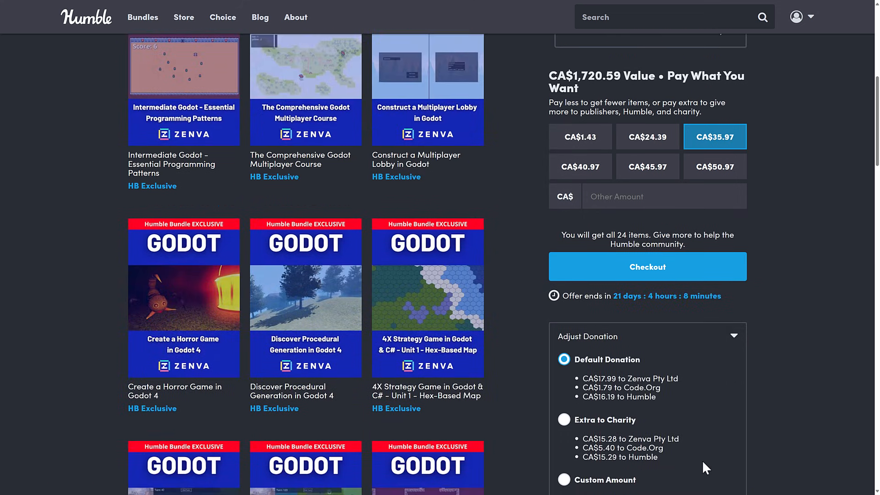
{"action": "mouse_move", "coordinate": [556, 318]}
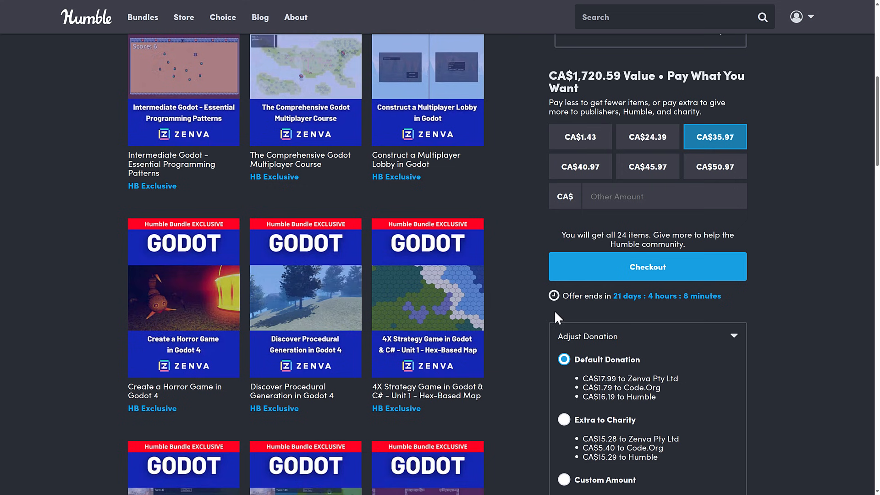
{"action": "mouse_move", "coordinate": [609, 309]}
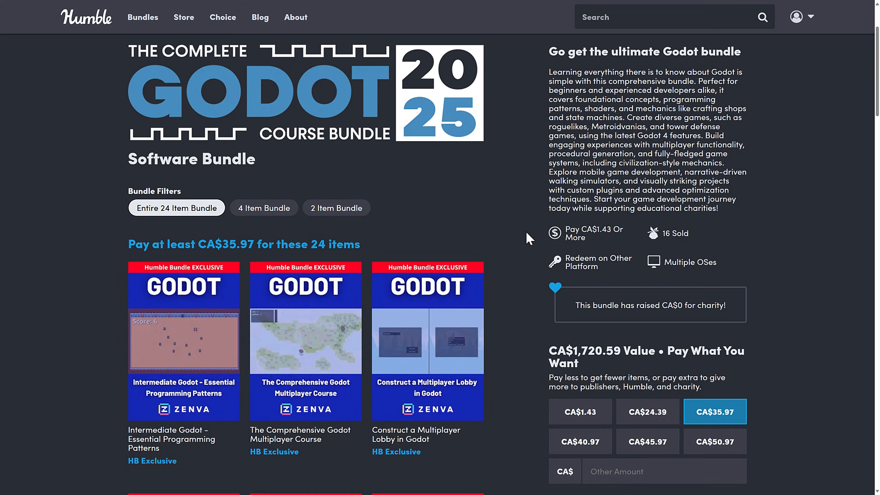
{"action": "scroll", "scroll_direction": "down", "scroll_amount": 3}
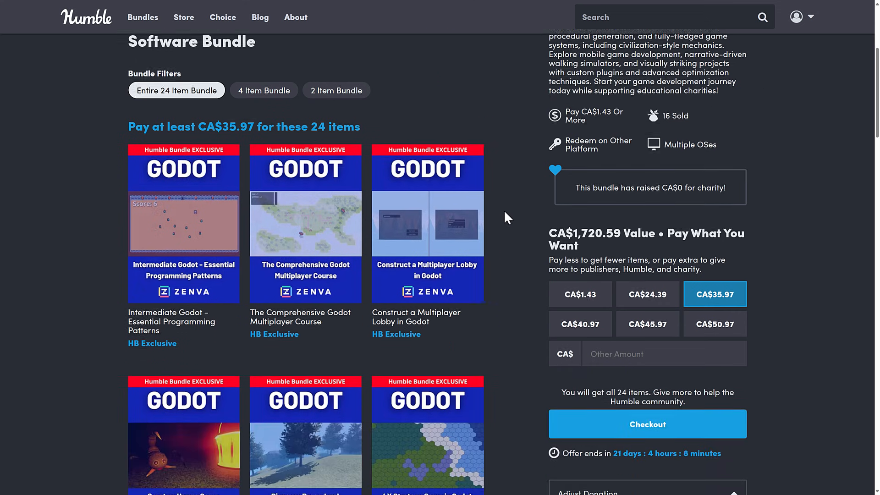
{"action": "scroll", "scroll_direction": "down", "scroll_amount": 3}
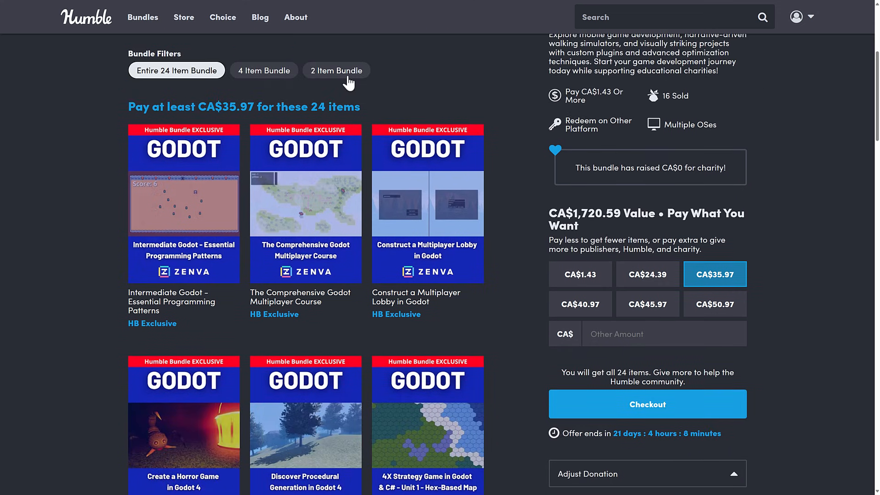
{"action": "left_click", "coordinate": [337, 71]}
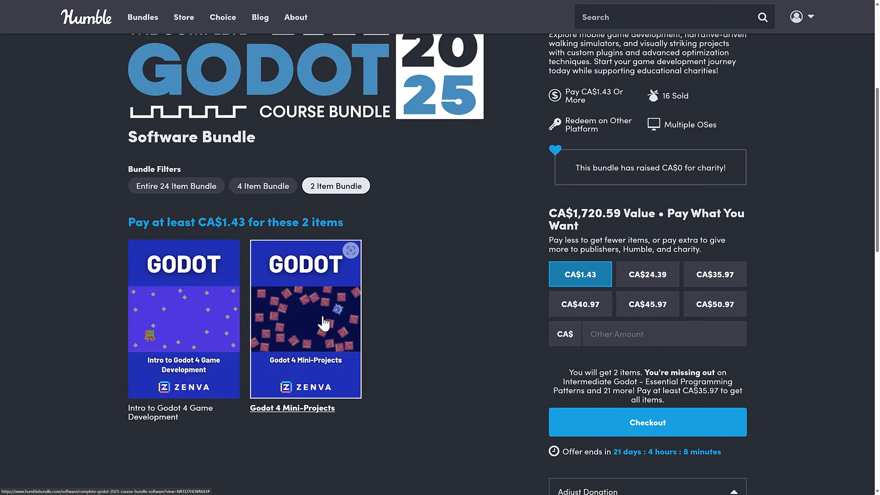
{"action": "left_click", "coordinate": [263, 185]}
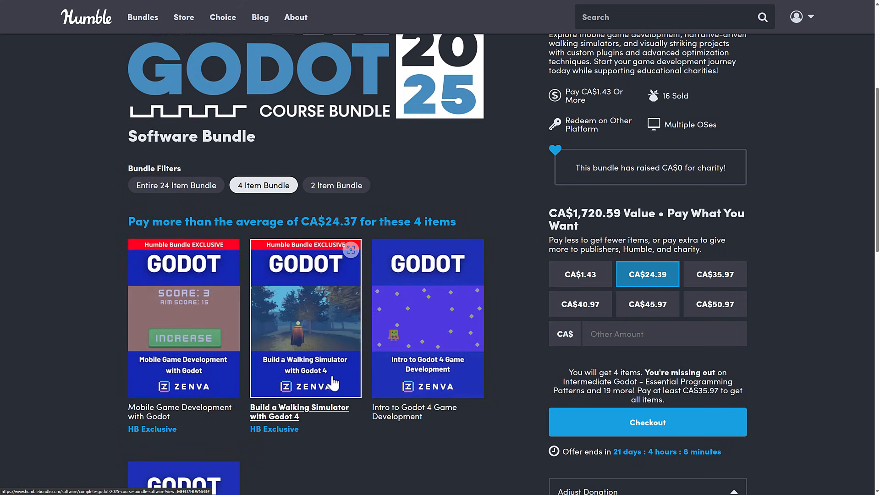
{"action": "mouse_move", "coordinate": [301, 405]}
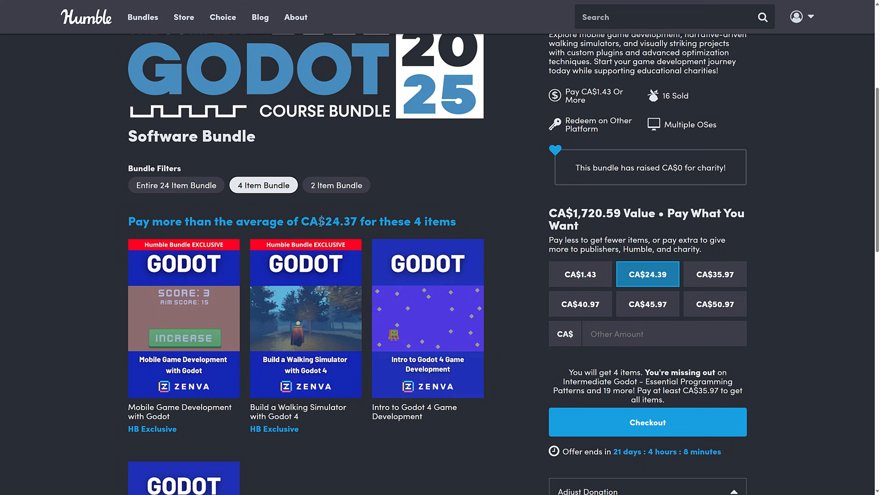
{"action": "left_click", "coordinate": [176, 185]}
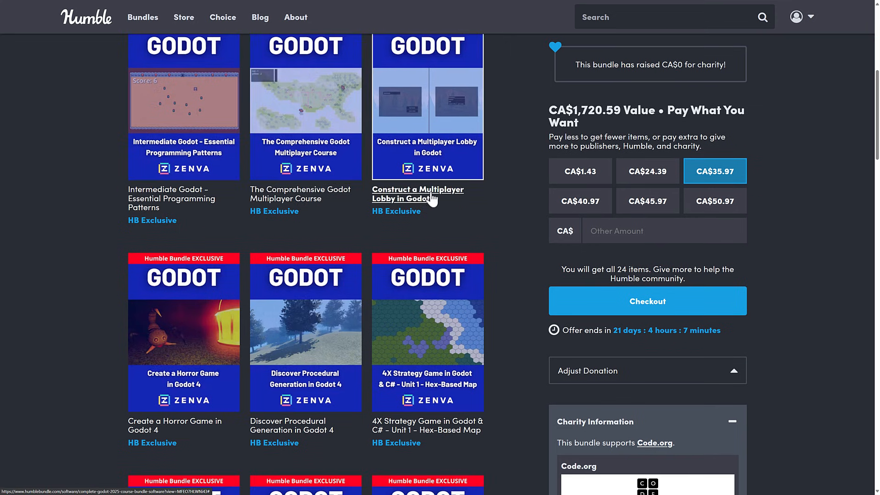
{"action": "scroll", "scroll_direction": "down", "scroll_amount": 3}
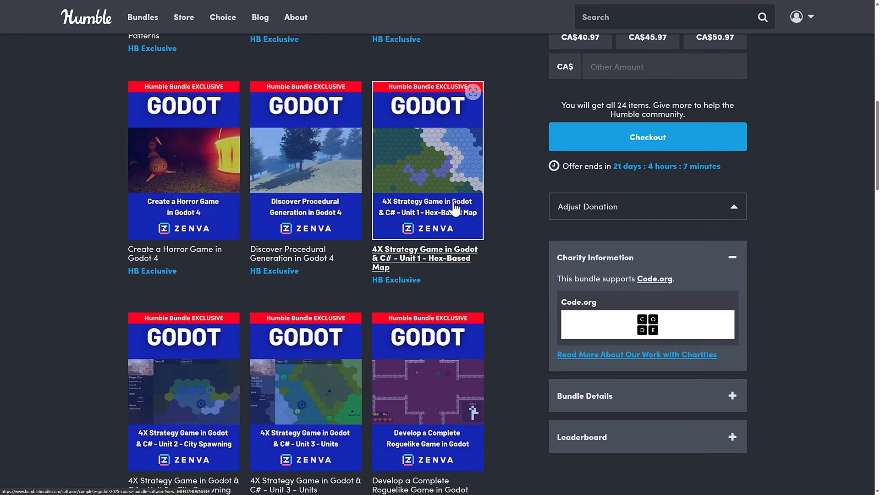
{"action": "scroll", "scroll_direction": "down", "scroll_amount": 3}
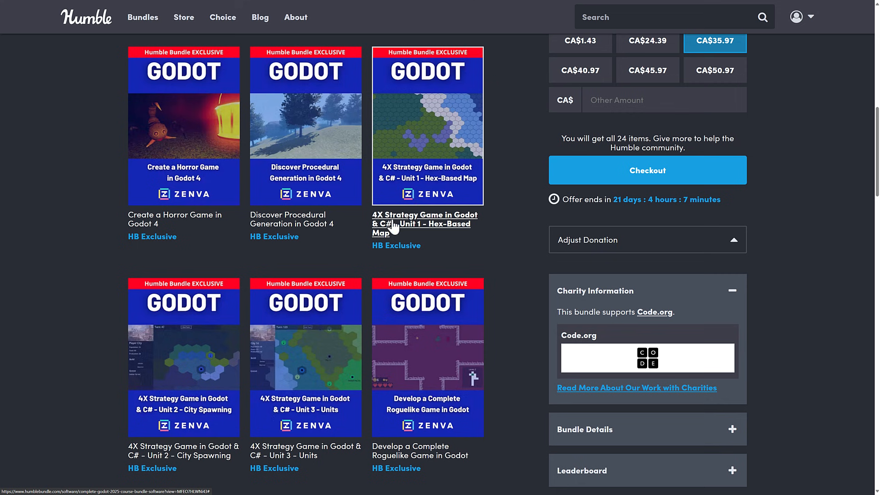
{"action": "mouse_move", "coordinate": [391, 232]}
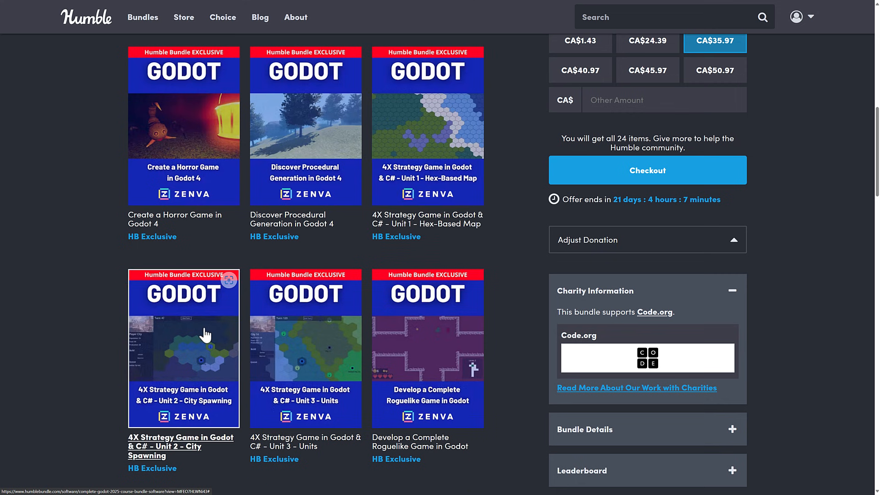
{"action": "mouse_move", "coordinate": [238, 319]}
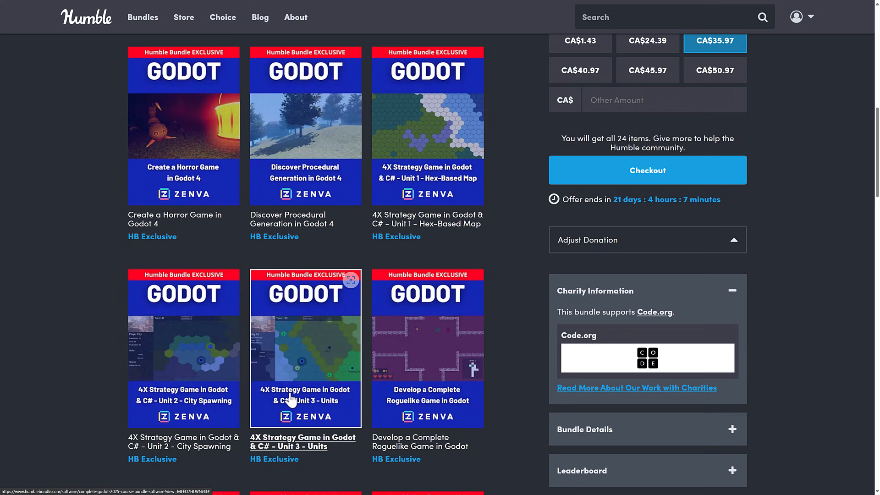
{"action": "scroll", "scroll_direction": "down", "scroll_amount": 3}
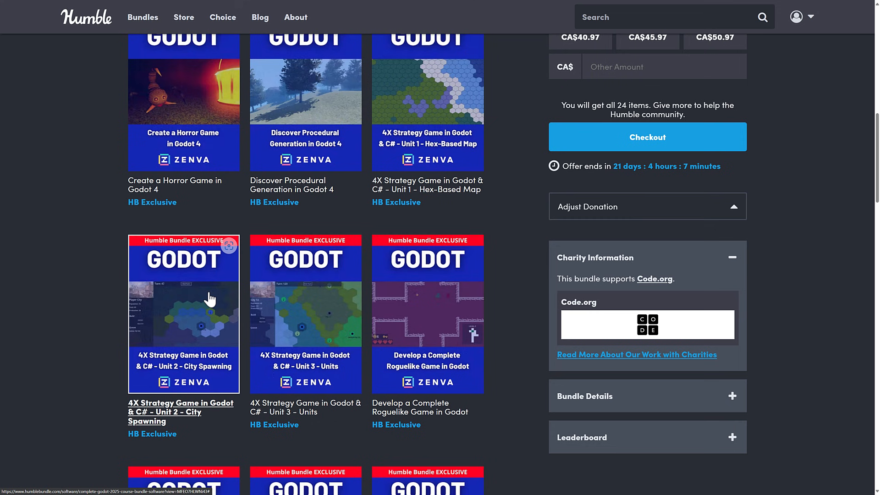
{"action": "scroll", "scroll_direction": "down", "scroll_amount": 3}
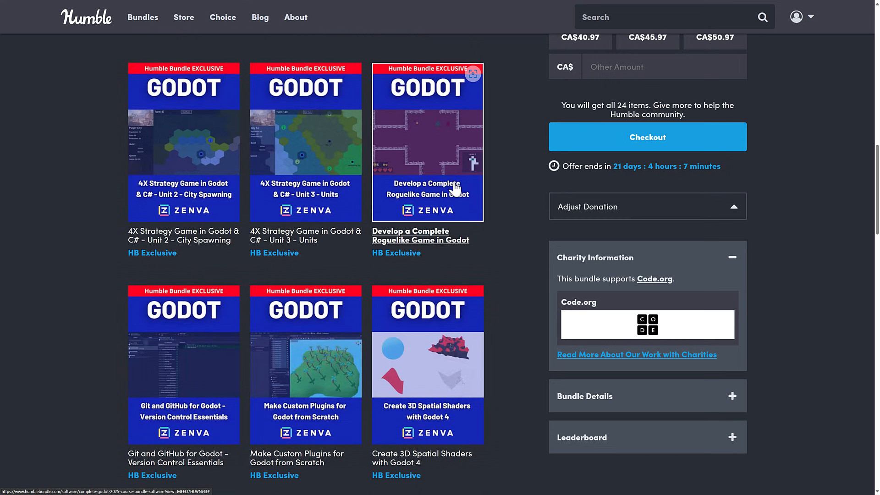
{"action": "scroll", "scroll_direction": "down", "scroll_amount": 3}
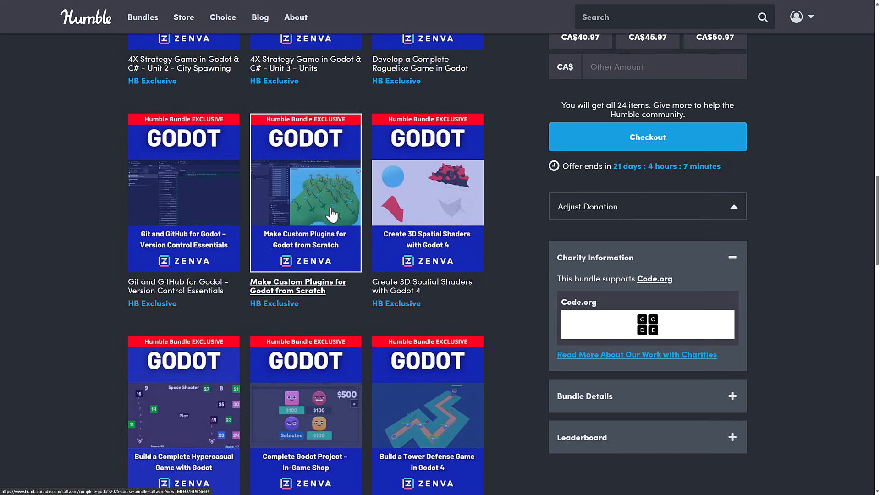
{"action": "scroll", "scroll_direction": "down", "scroll_amount": 3}
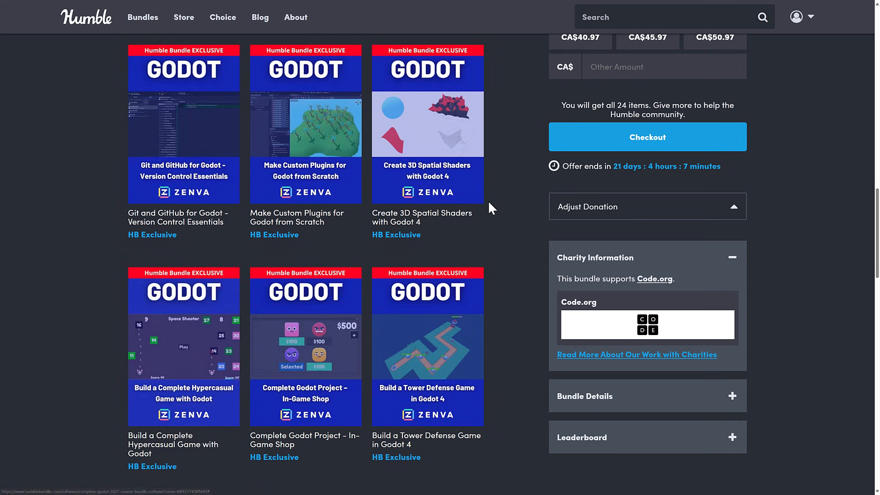
{"action": "scroll", "scroll_direction": "down", "scroll_amount": 3}
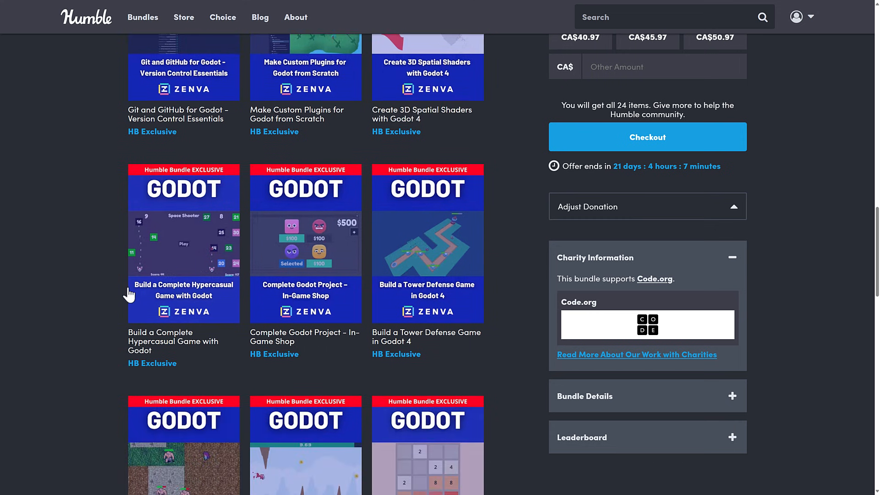
{"action": "scroll", "scroll_direction": "down", "scroll_amount": 3}
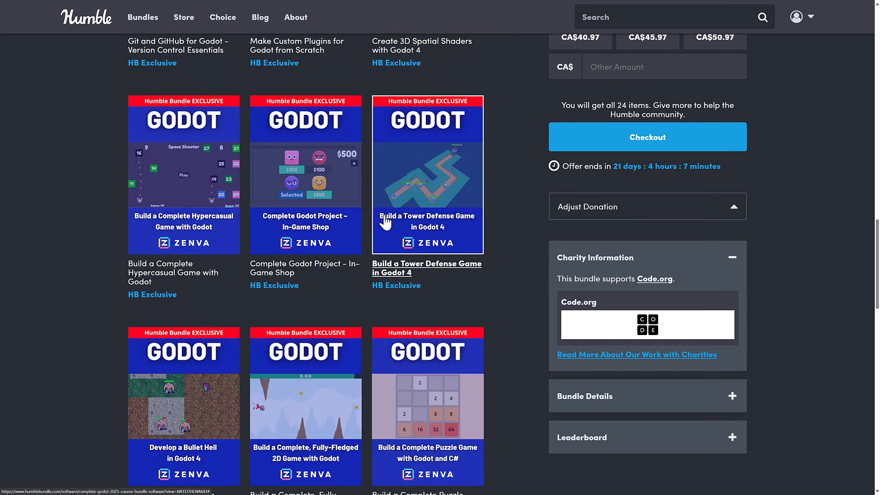
{"action": "scroll", "scroll_direction": "down", "scroll_amount": 3}
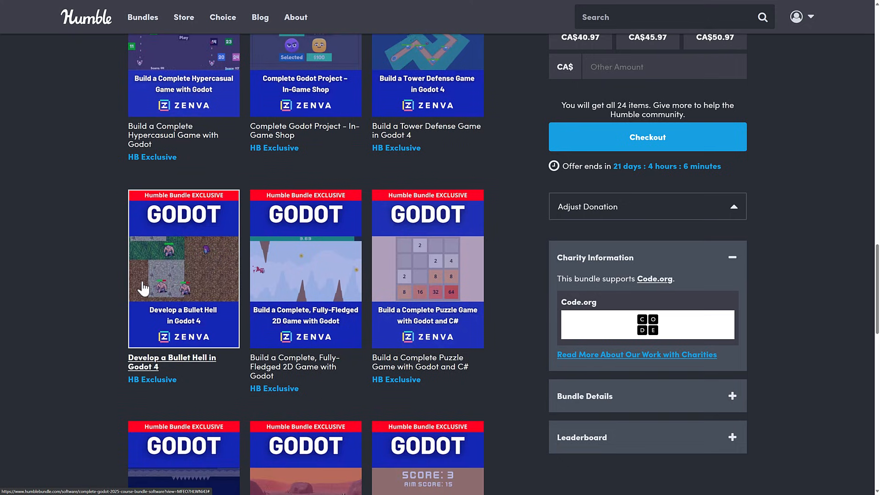
{"action": "scroll", "scroll_direction": "down", "scroll_amount": 3}
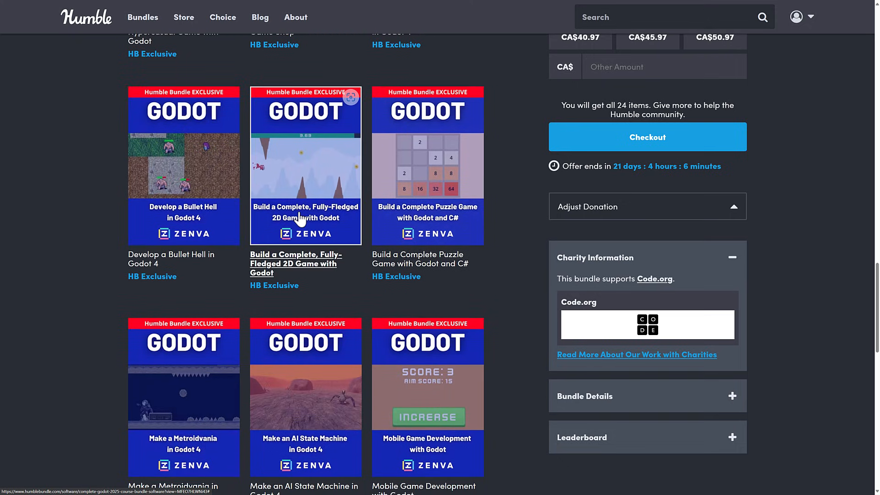
{"action": "scroll", "scroll_direction": "down", "scroll_amount": 3}
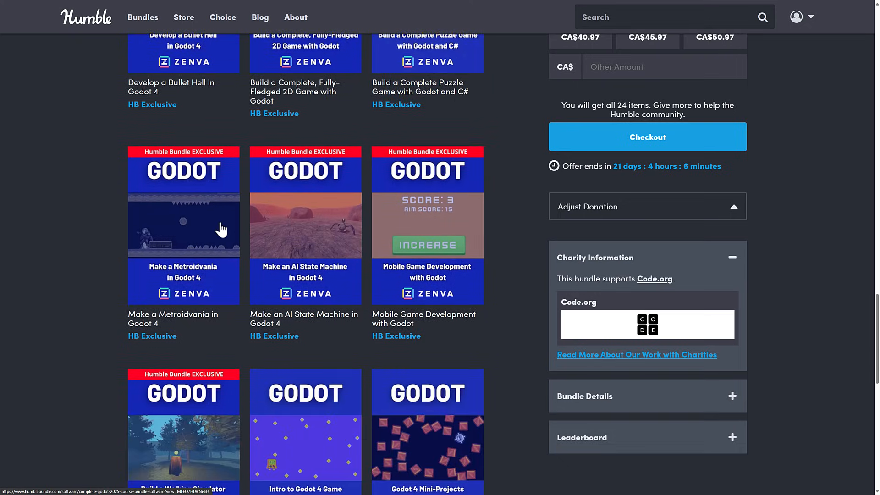
{"action": "scroll", "scroll_direction": "down", "scroll_amount": 3}
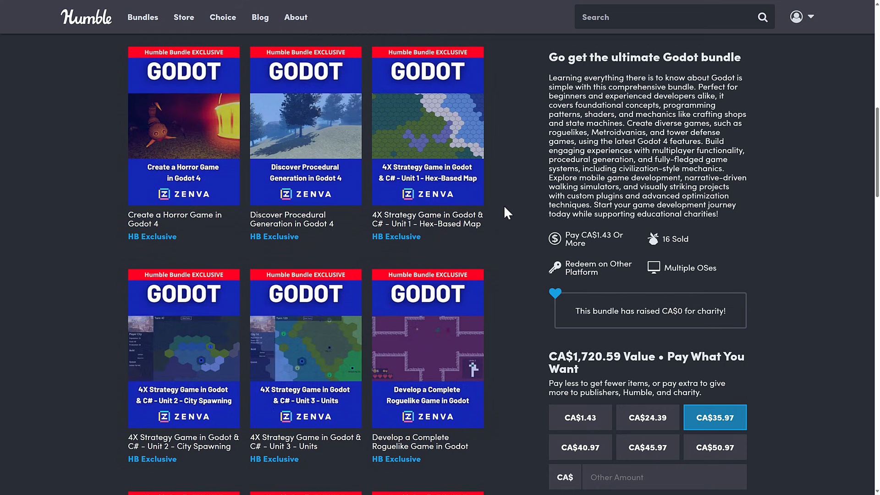
{"action": "mouse_move", "coordinate": [511, 181]}
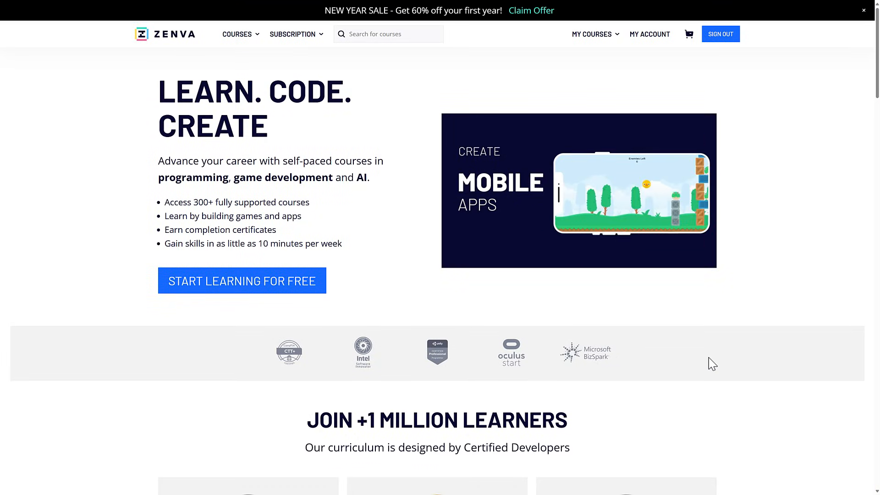
Go to Purchased Courses via My Courses, showing the Complete Godot 2025 Tier 3 pathway
{"action": "left_click", "coordinate": [591, 34]}
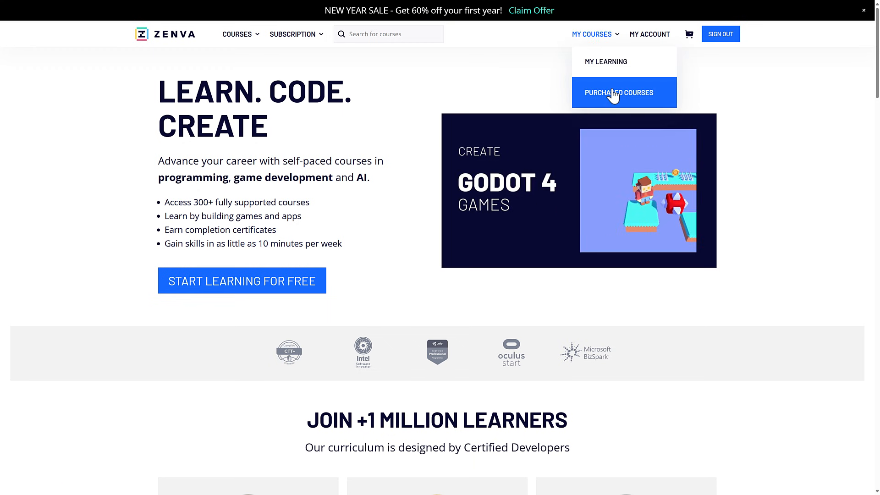
{"action": "left_click", "coordinate": [617, 93]}
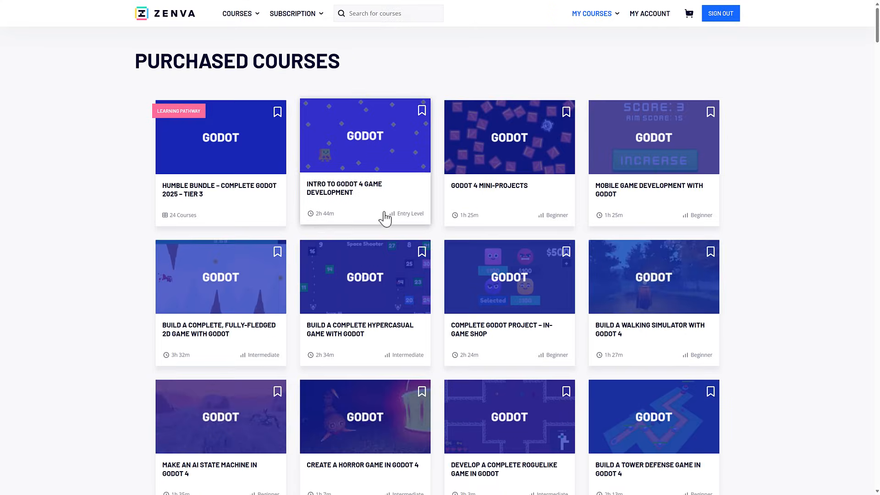
{"action": "scroll", "scroll_direction": "down", "scroll_amount": 3}
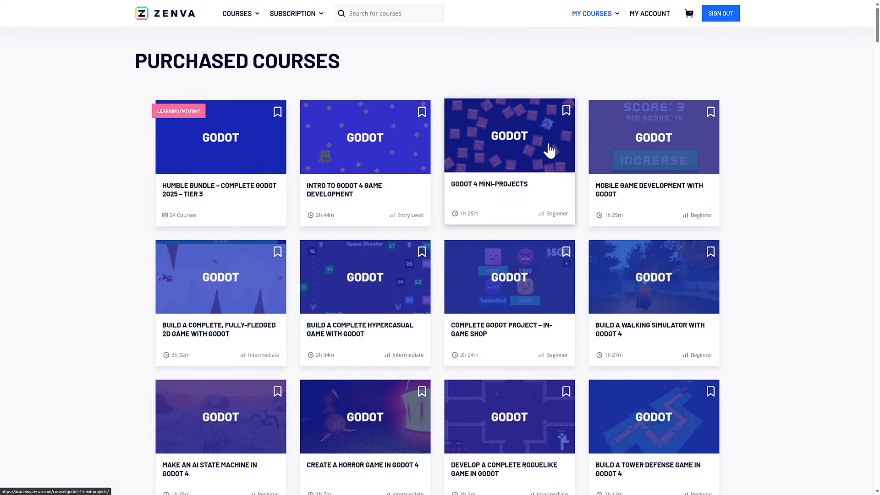
{"action": "mouse_move", "coordinate": [205, 160]}
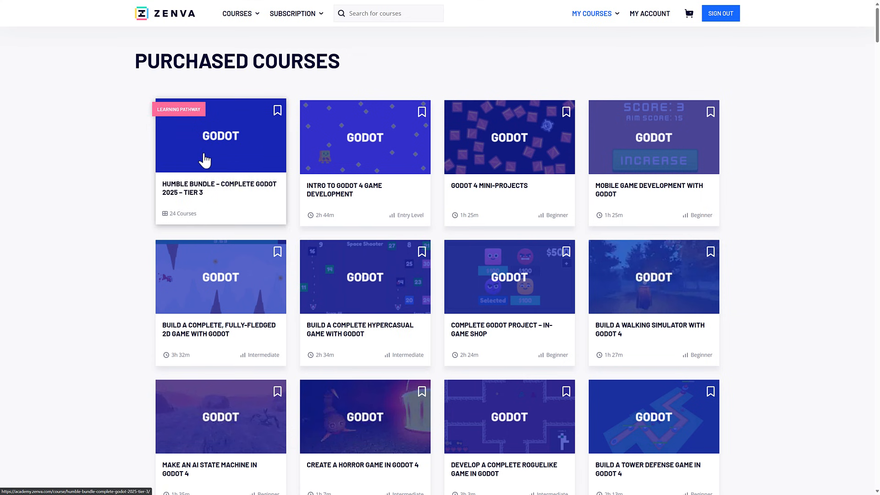
{"action": "left_click", "coordinate": [221, 136]}
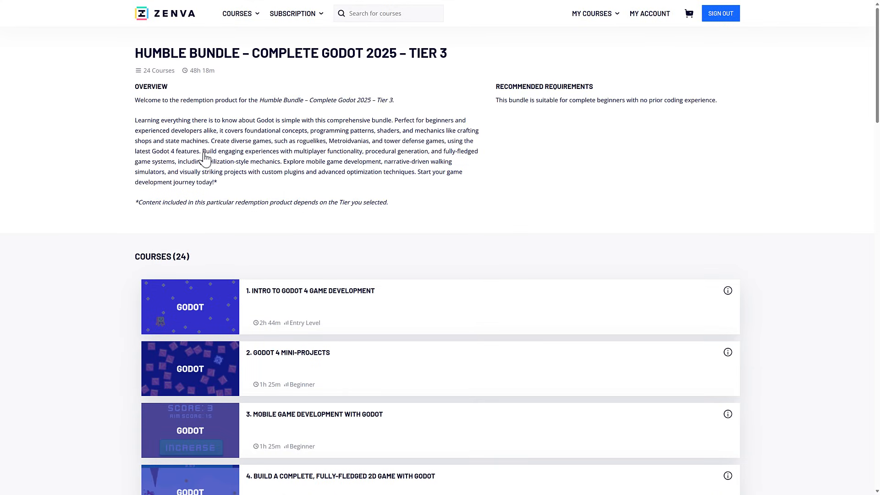
{"action": "scroll", "scroll_direction": "down", "scroll_amount": 3}
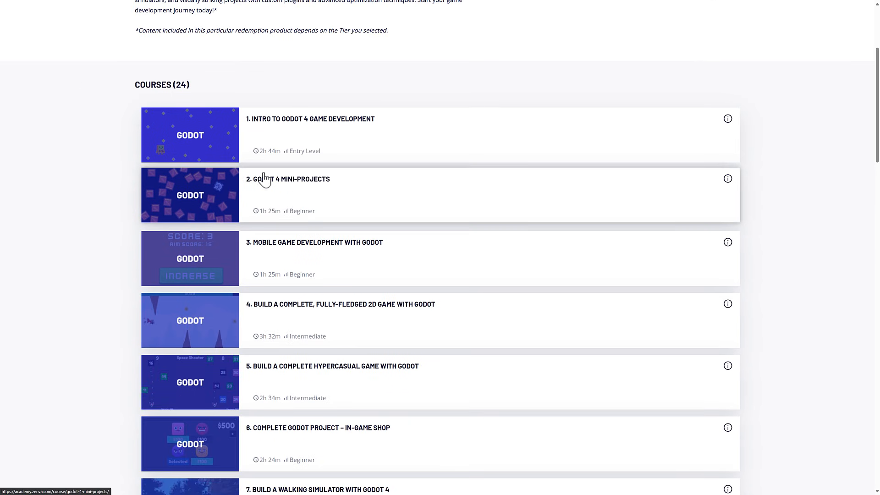
{"action": "mouse_move", "coordinate": [333, 124]}
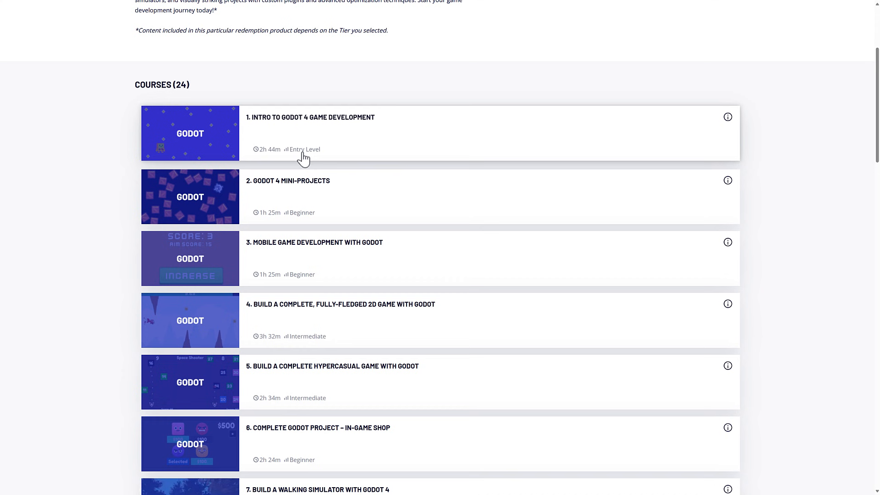
{"action": "mouse_move", "coordinate": [310, 222]}
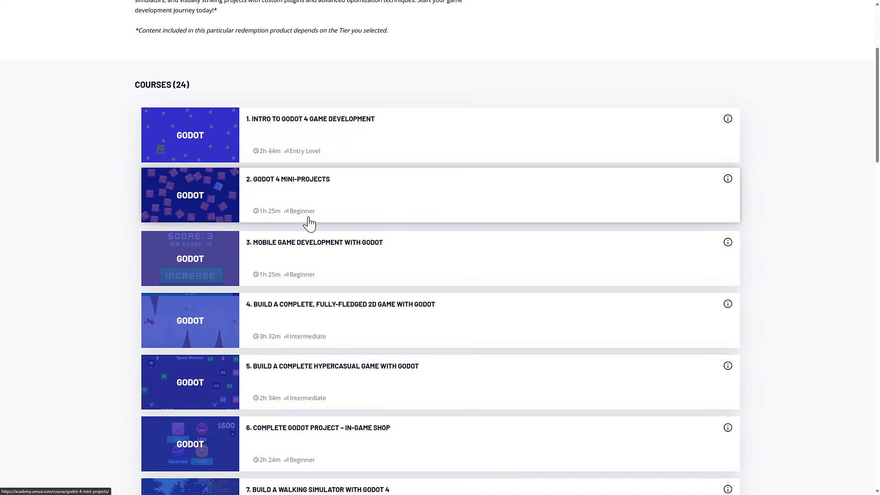
{"action": "scroll", "scroll_direction": "down", "scroll_amount": 3}
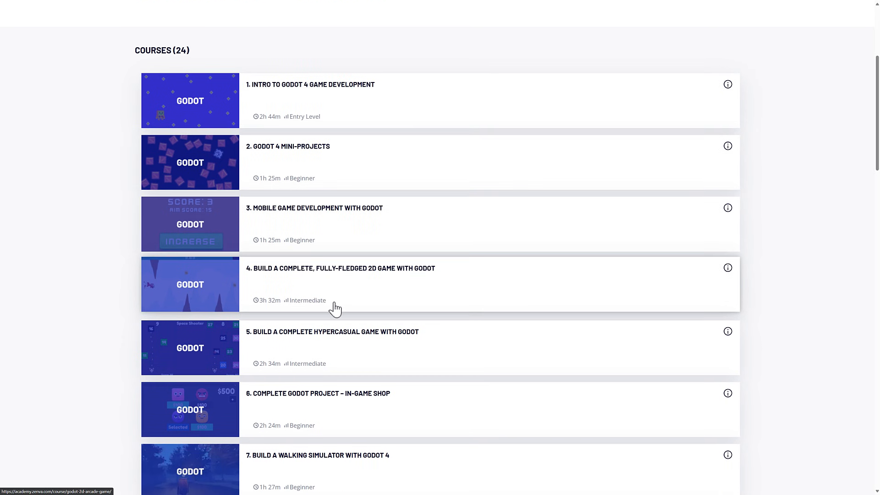
{"action": "scroll", "scroll_direction": "down", "scroll_amount": 3}
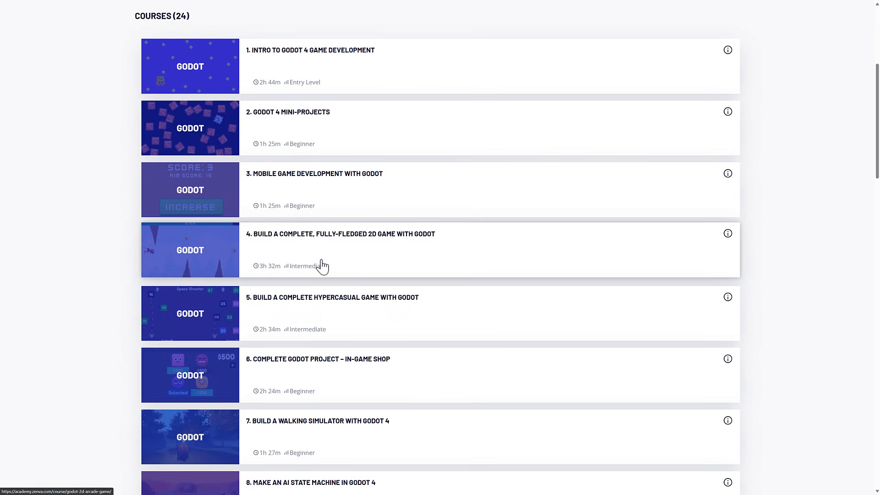
{"action": "scroll", "scroll_direction": "down", "scroll_amount": 3}
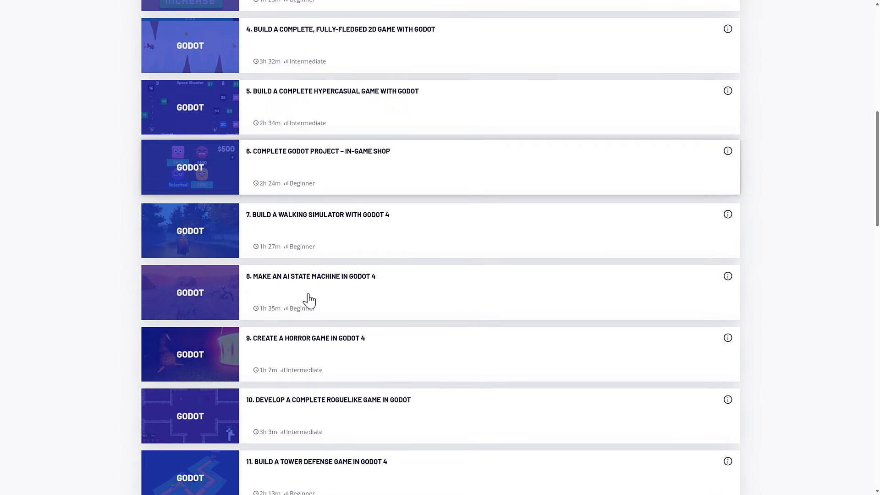
{"action": "scroll", "scroll_direction": "down", "scroll_amount": 3}
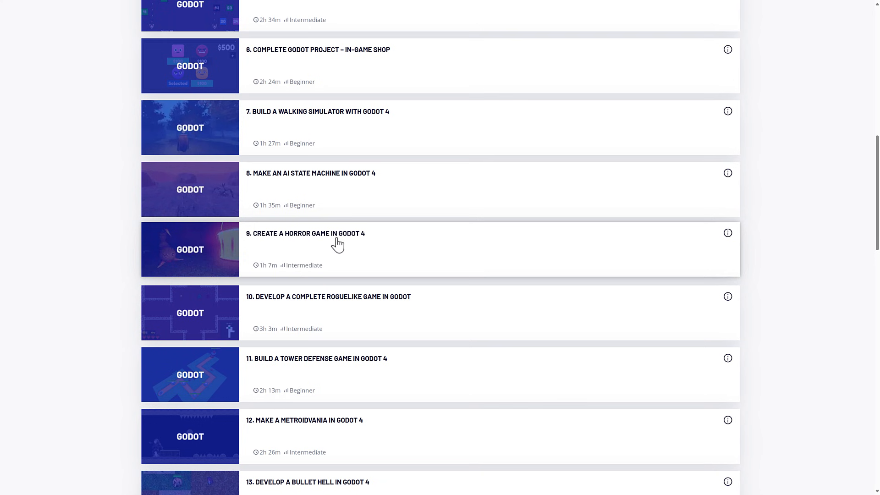
{"action": "scroll", "scroll_direction": "down", "scroll_amount": 3}
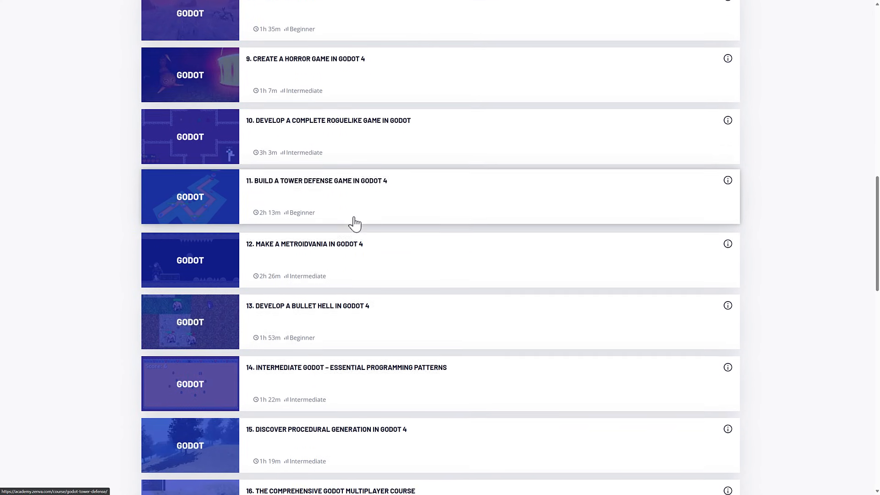
{"action": "scroll", "scroll_direction": "down", "scroll_amount": 3}
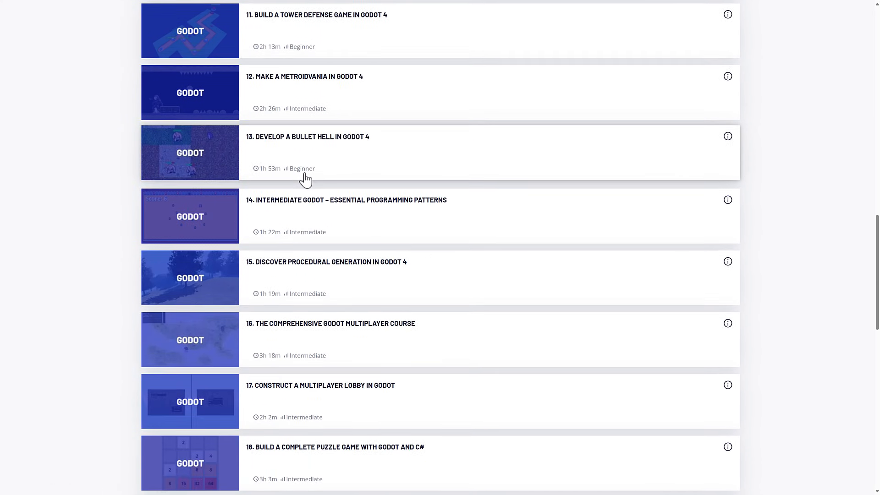
{"action": "scroll", "scroll_direction": "down", "scroll_amount": 3}
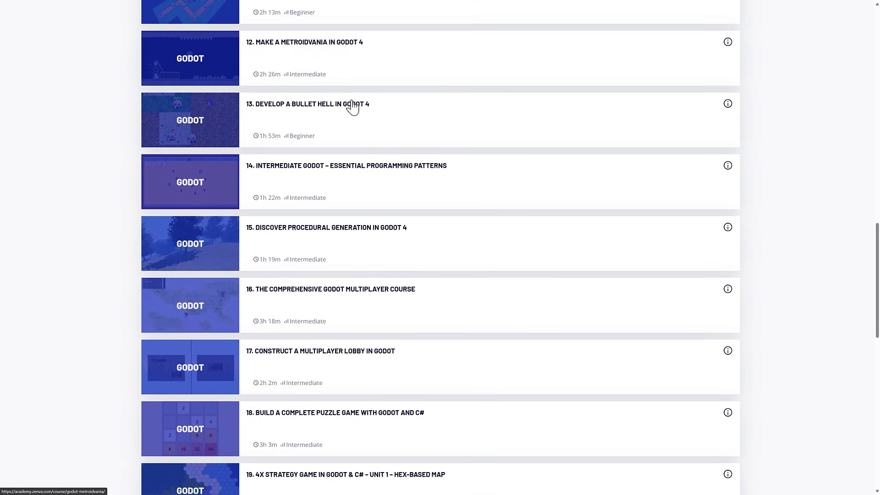
{"action": "mouse_move", "coordinate": [331, 68]}
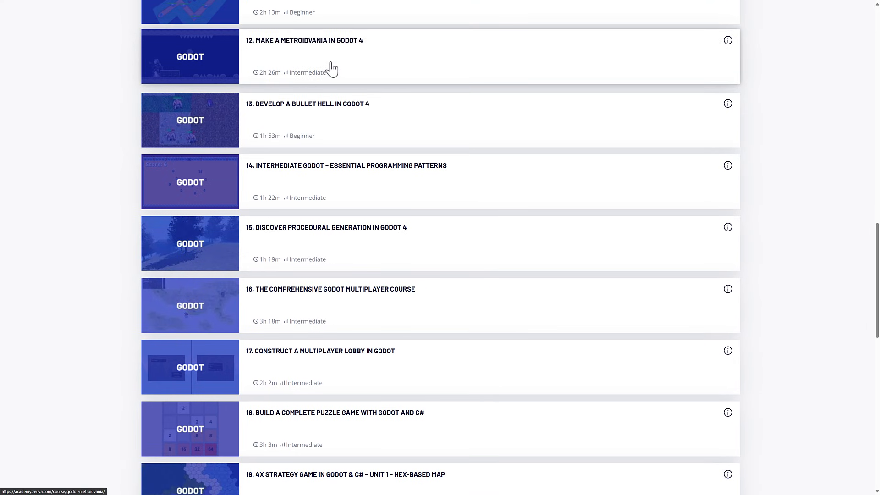
{"action": "scroll", "scroll_direction": "down", "scroll_amount": 3}
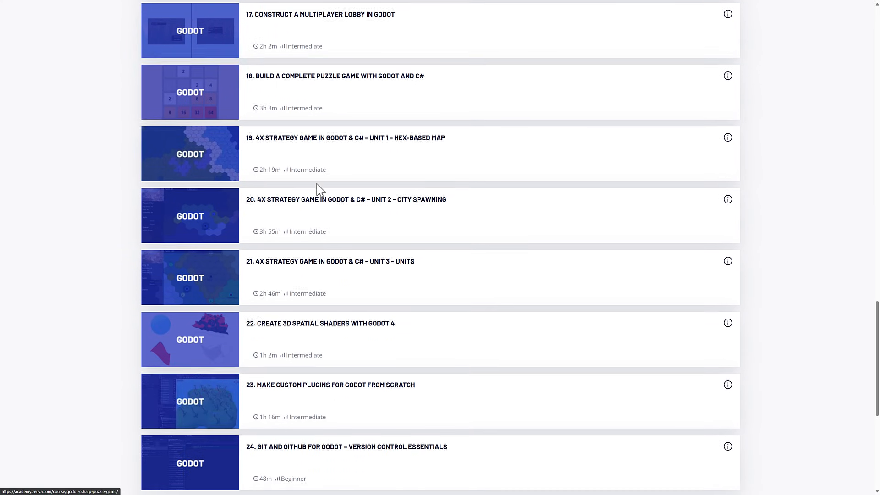
{"action": "scroll", "scroll_direction": "down", "scroll_amount": 3}
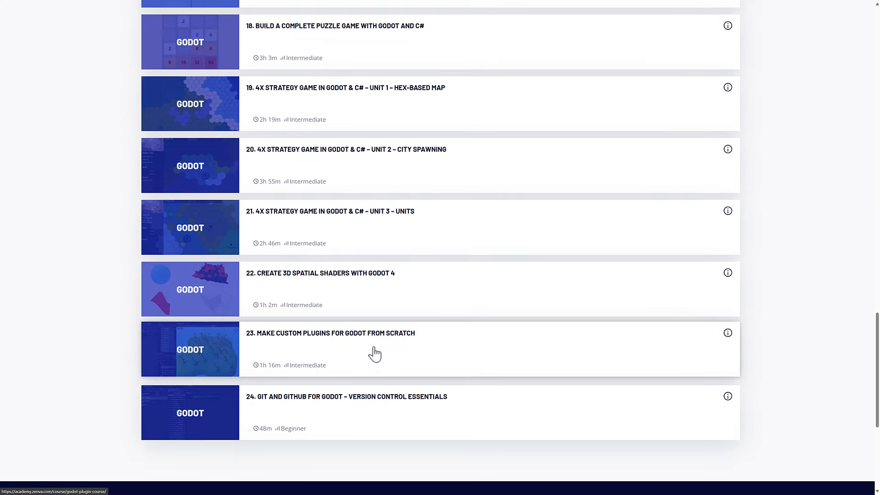
{"action": "scroll", "scroll_direction": "up", "scroll_amount": 3}
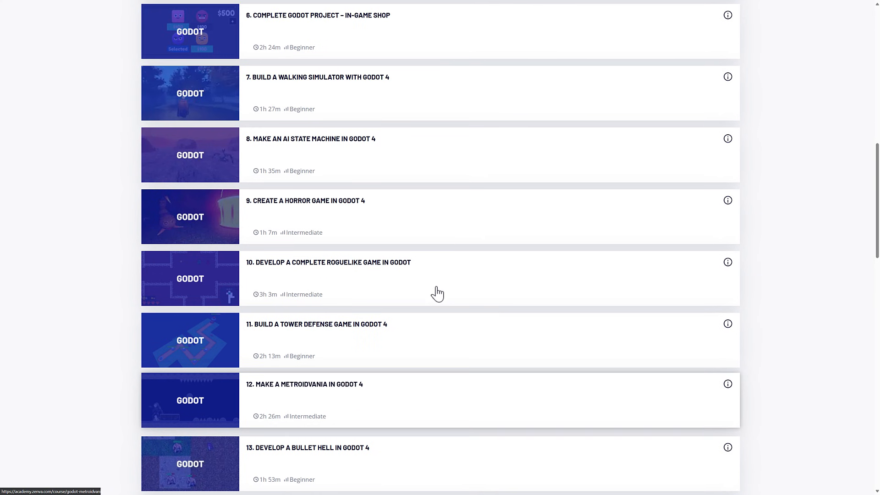
{"action": "mouse_move", "coordinate": [440, 272]}
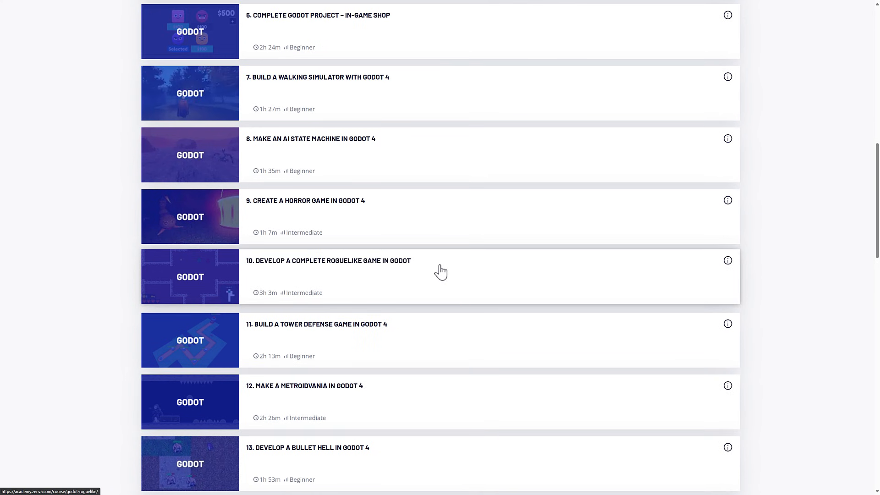
{"action": "scroll", "scroll_direction": "down", "scroll_amount": 3}
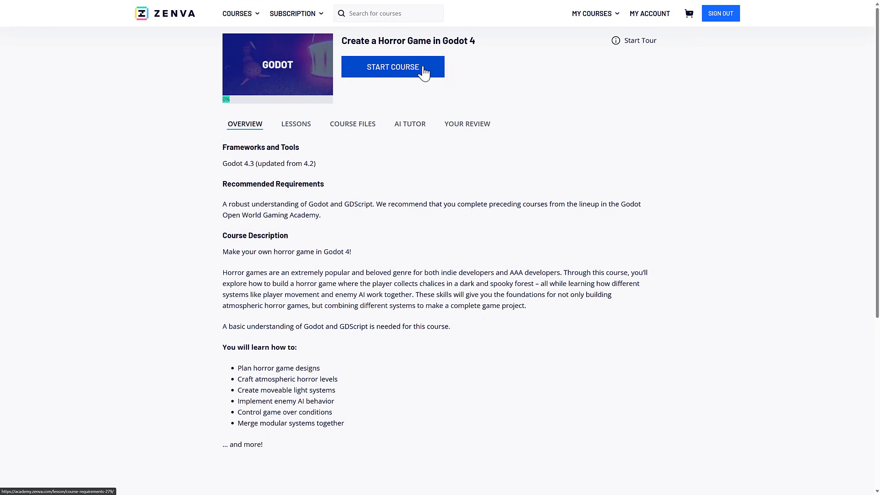
{"action": "mouse_move", "coordinate": [296, 126]}
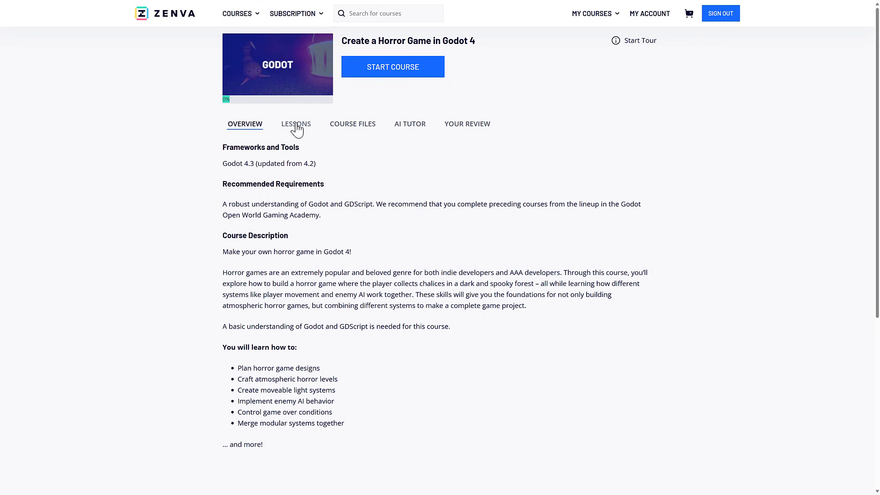
Show the Lessons list of the Create a Horror Game in Godot 4 course
{"action": "left_click", "coordinate": [295, 124]}
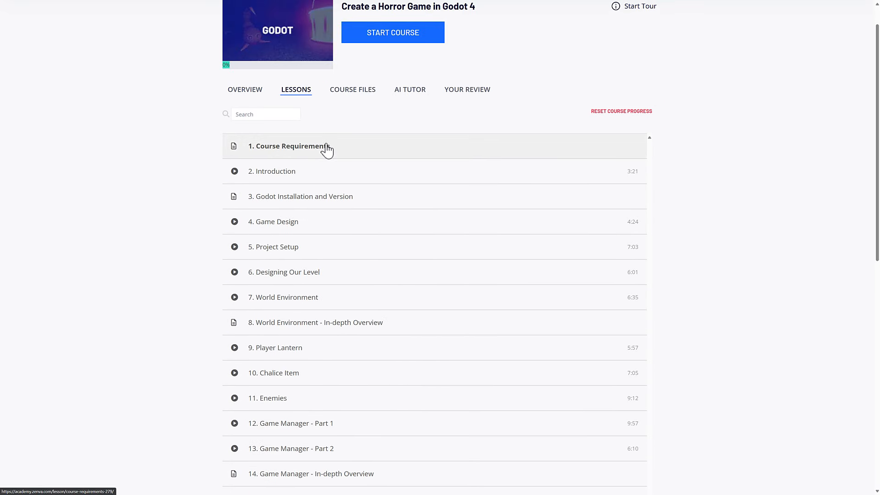
{"action": "scroll", "scroll_direction": "up", "scroll_amount": 3}
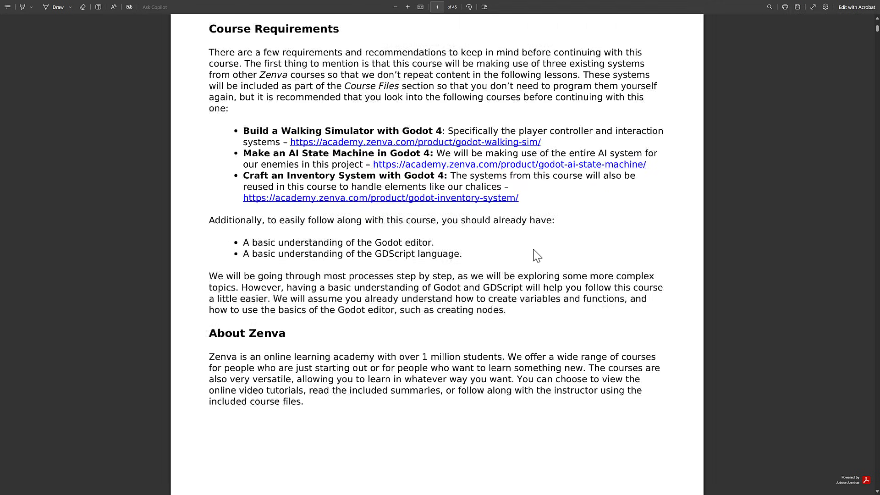
Scroll the horror game course PDF from Course Requirements to the Full Source Code pages
{"action": "scroll", "scroll_direction": "down", "scroll_amount": 3}
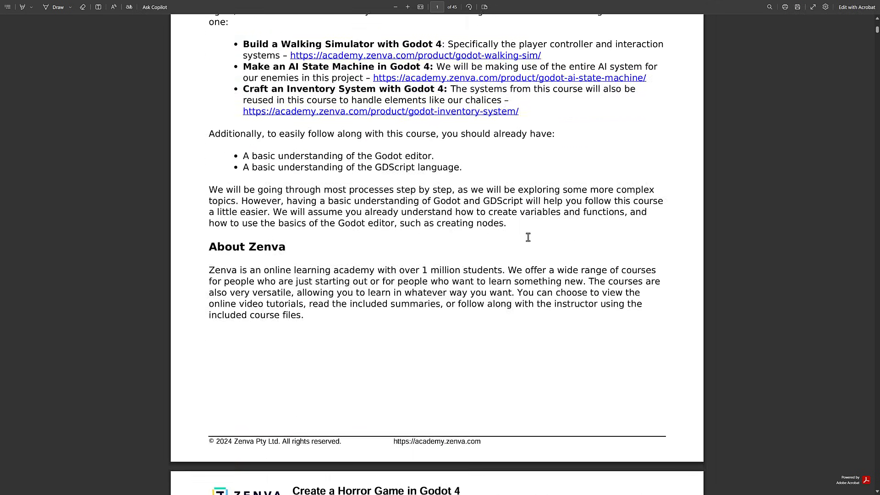
{"action": "scroll", "scroll_direction": "down", "scroll_amount": 3}
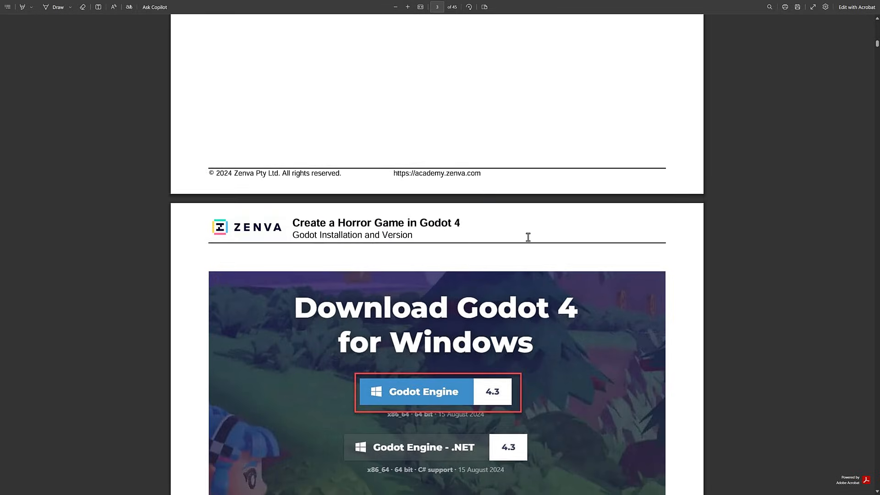
{"action": "scroll", "scroll_direction": "down", "scroll_amount": 3}
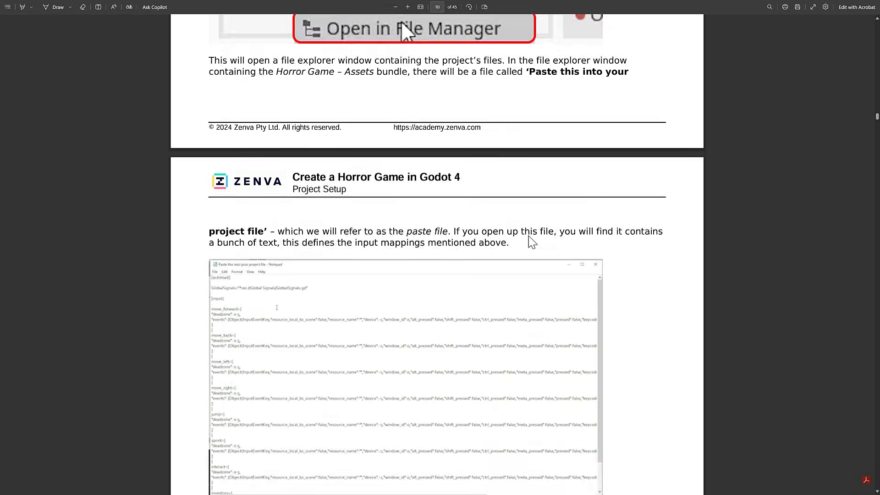
{"action": "scroll", "scroll_direction": "down", "scroll_amount": 3}
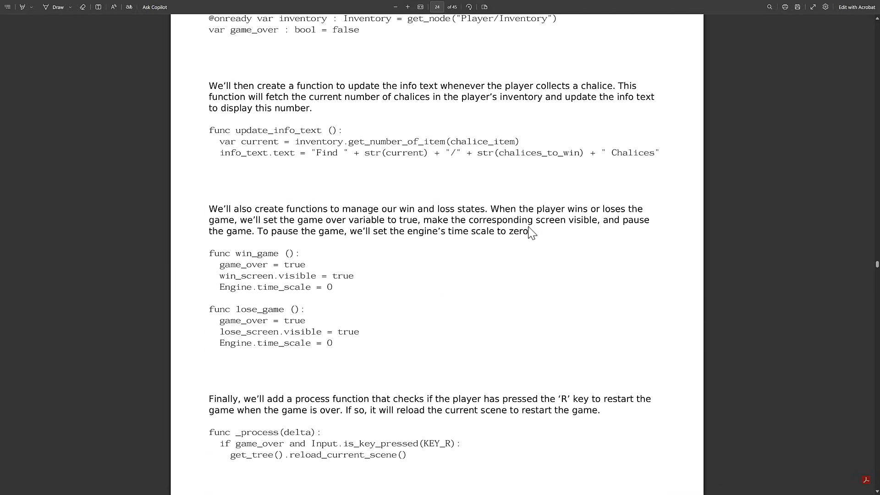
{"action": "scroll", "scroll_direction": "down", "scroll_amount": 3}
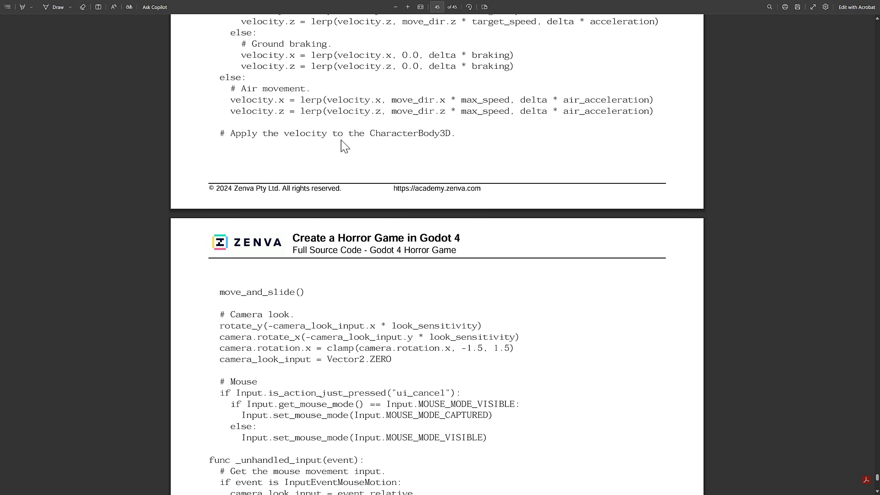
{"action": "mouse_move", "coordinate": [139, 152]}
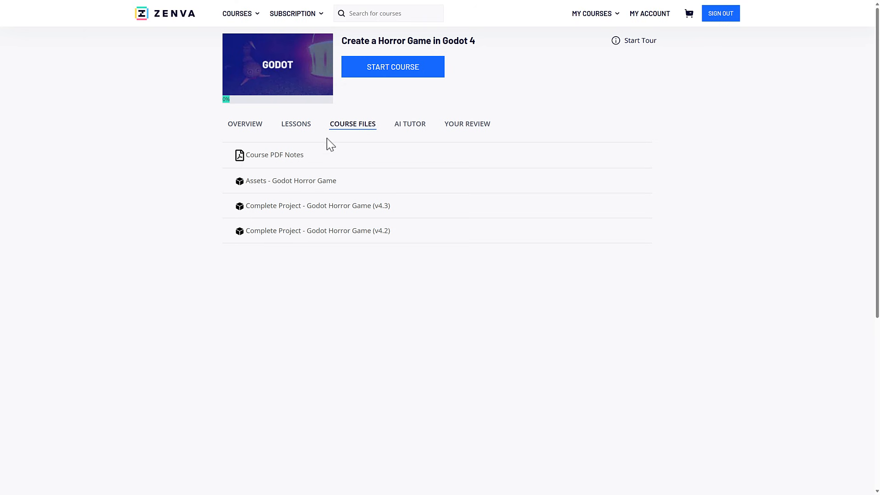
{"action": "mouse_move", "coordinate": [373, 183]}
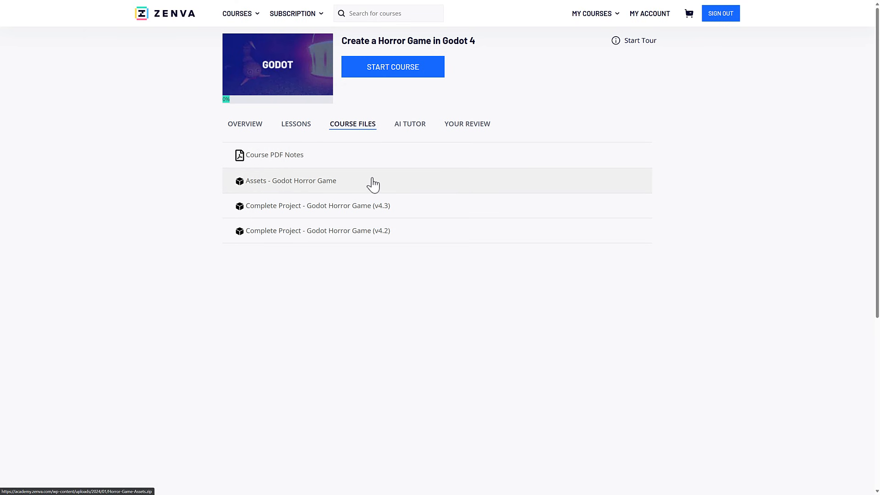
{"action": "mouse_move", "coordinate": [296, 211]}
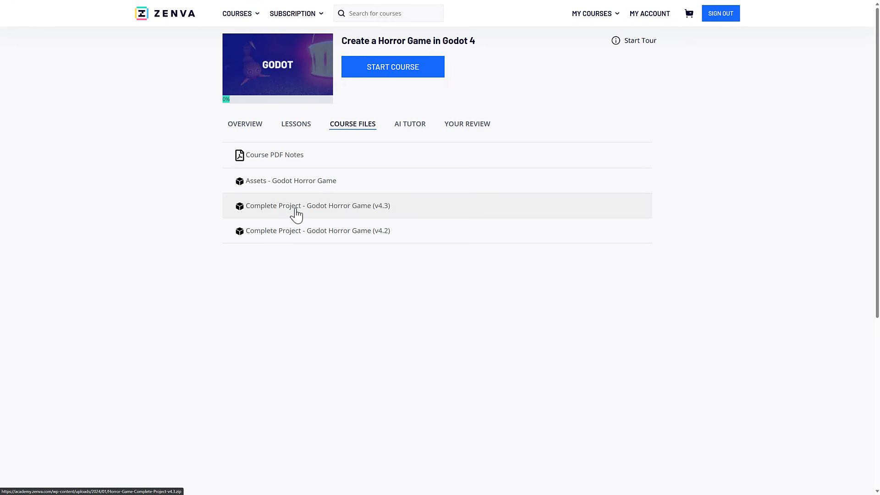
{"action": "mouse_move", "coordinate": [315, 203]}
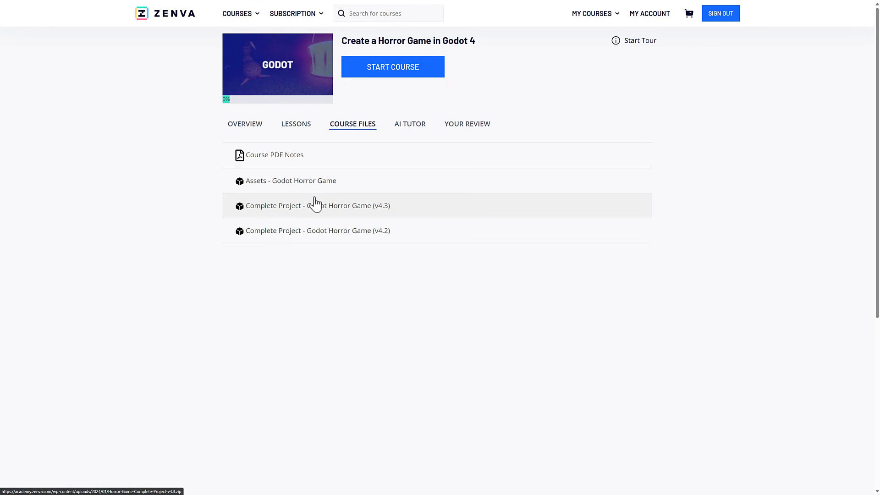
{"action": "mouse_move", "coordinate": [308, 236]}
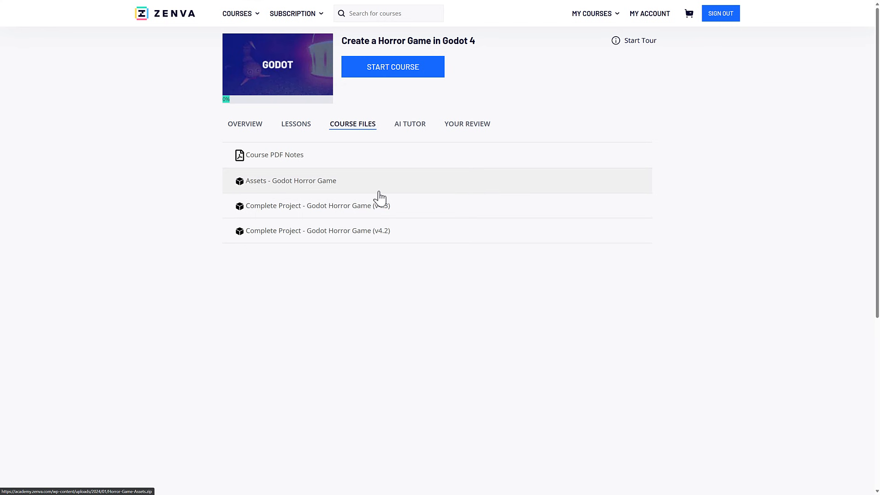
{"action": "mouse_move", "coordinate": [281, 141]}
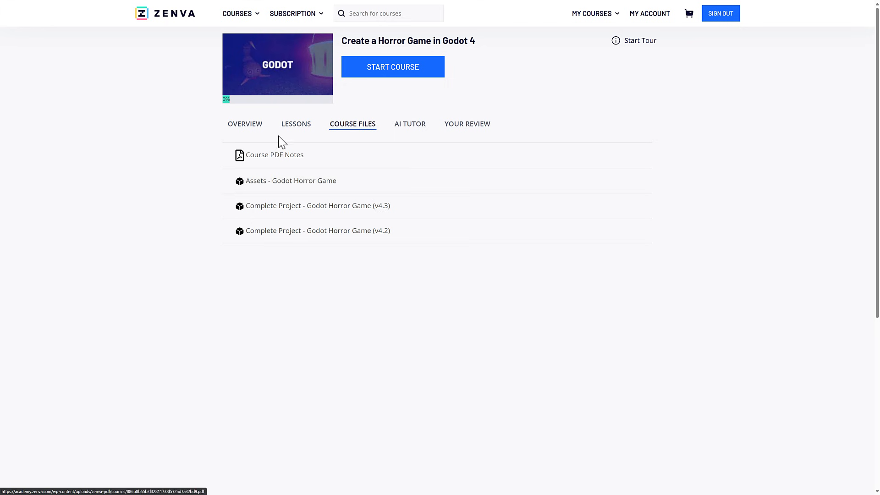
Show the horror game course's AI Tutor panel with its greeting and empty question box
{"action": "left_click", "coordinate": [408, 124]}
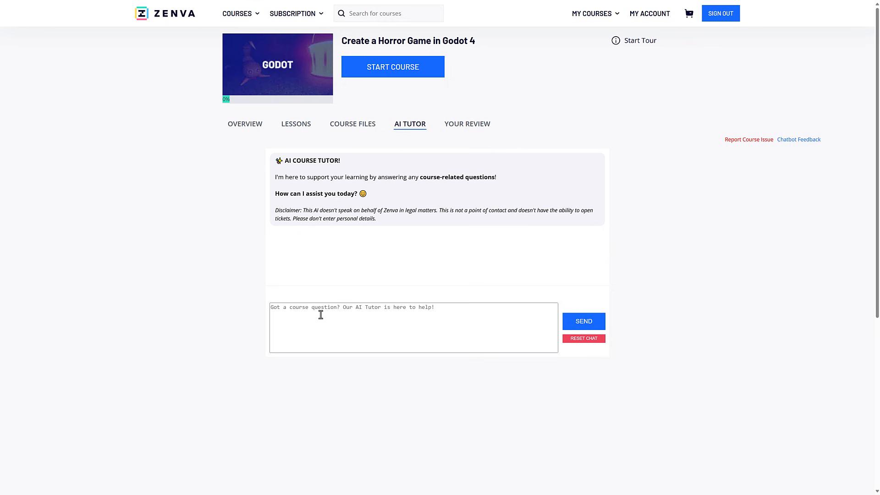
{"action": "mouse_move", "coordinate": [352, 124]}
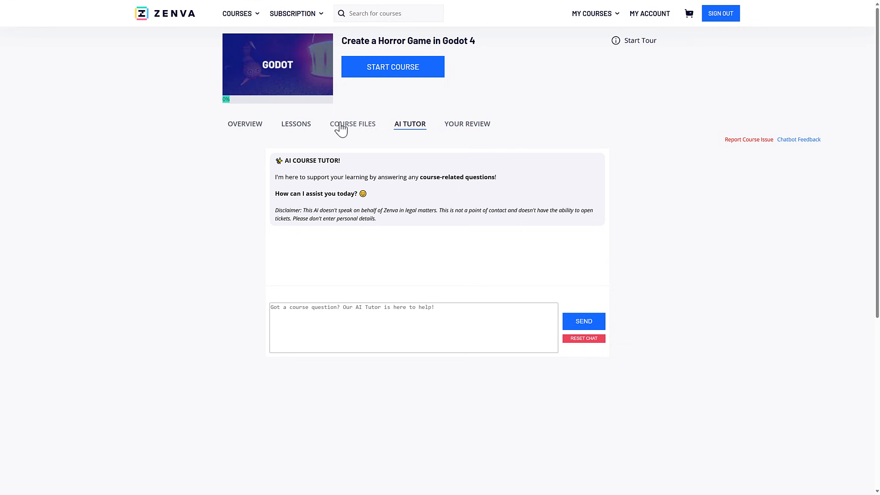
{"action": "mouse_move", "coordinate": [464, 309]}
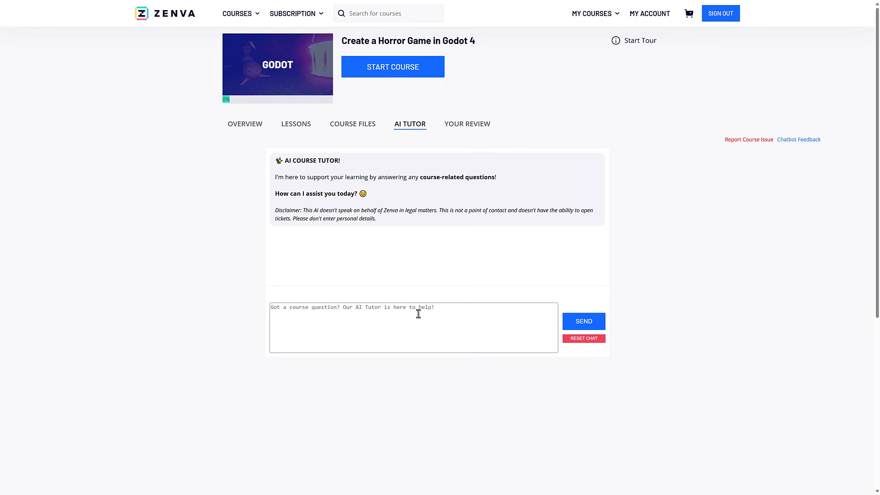
{"action": "mouse_move", "coordinate": [319, 206]}
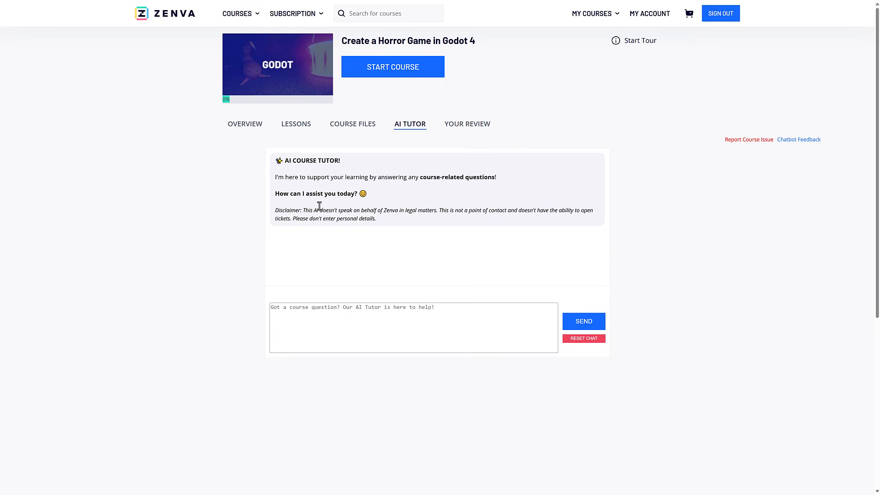
{"action": "left_click_drag", "start_coordinate": [302, 210], "coordinate": [375, 218]}
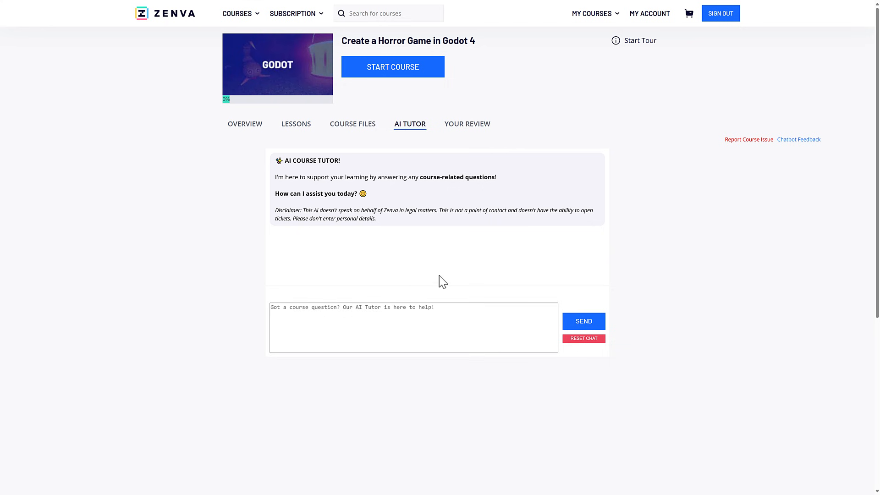
{"action": "mouse_move", "coordinate": [318, 143]}
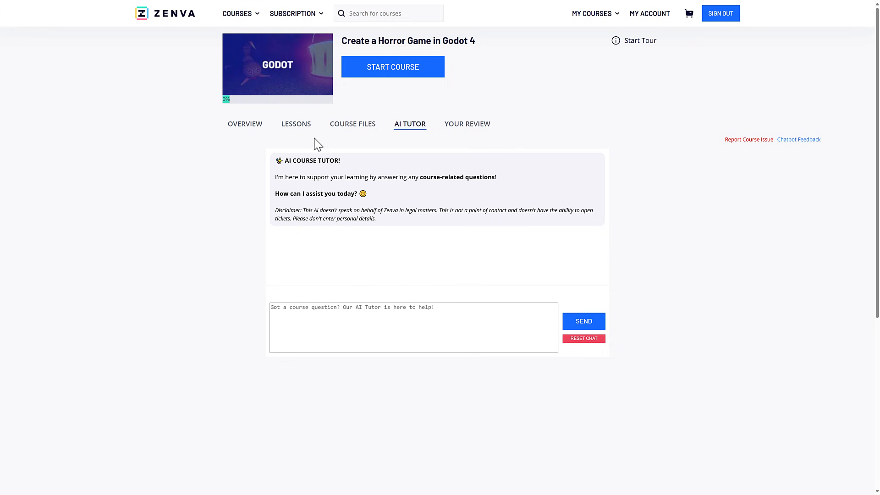
Start the course, opening the Project Setup lesson (5 of 16) with its lesson notes
{"action": "left_click", "coordinate": [296, 124]}
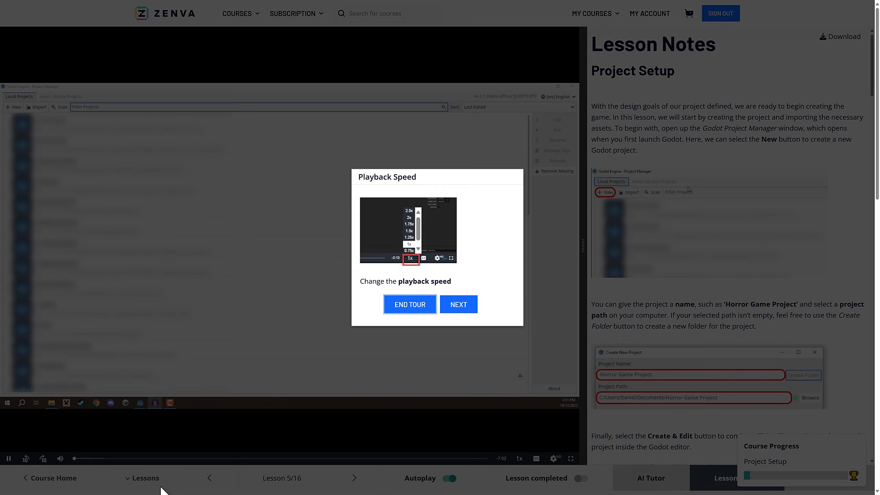
End the guided tour and scroll the Game Manager – Part 1 notes to the win/lose code
{"action": "left_click", "coordinate": [408, 304]}
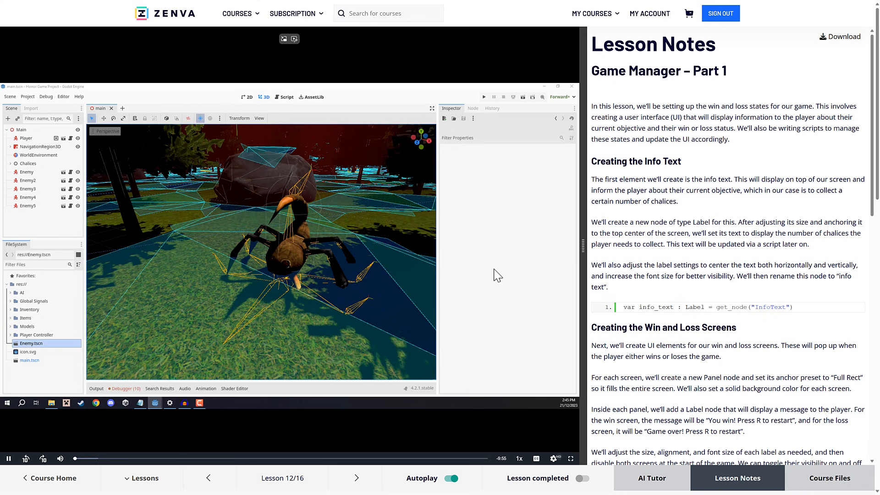
{"action": "mouse_move", "coordinate": [45, 372]}
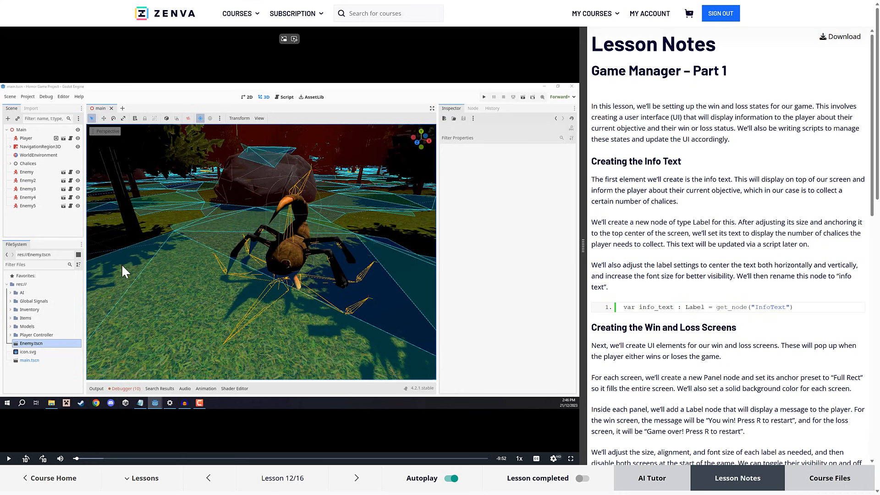
{"action": "scroll", "scroll_direction": "down", "scroll_amount": 3}
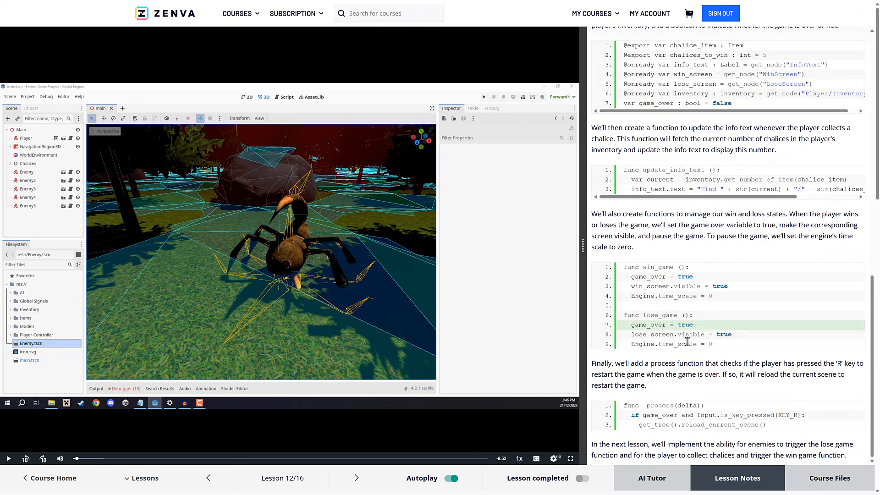
Show the AI Tutor chat beside the Game Manager – Part 1 lesson video
{"action": "left_click", "coordinate": [651, 478]}
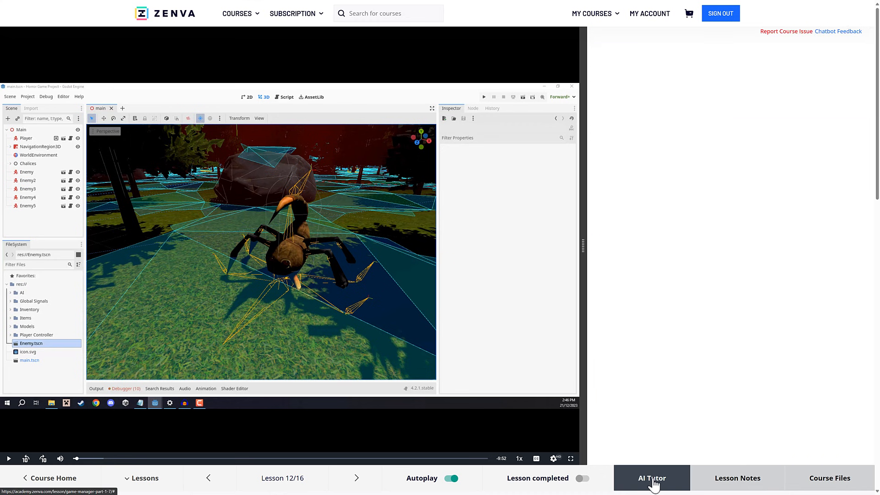
{"action": "left_click", "coordinate": [651, 478]}
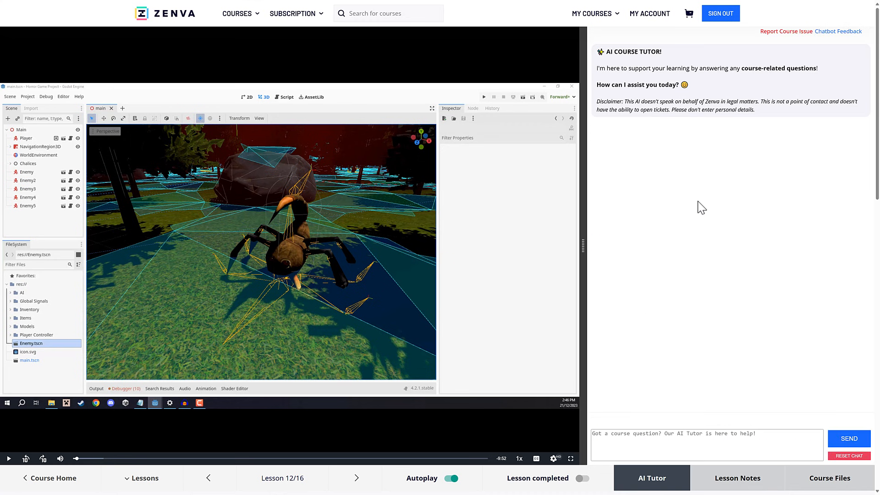
{"action": "mouse_move", "coordinate": [684, 195]}
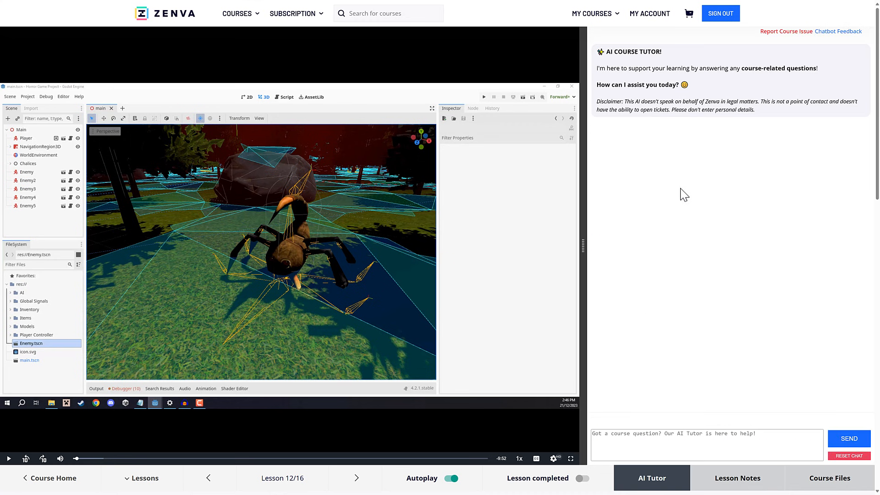
{"action": "mouse_move", "coordinate": [697, 146]}
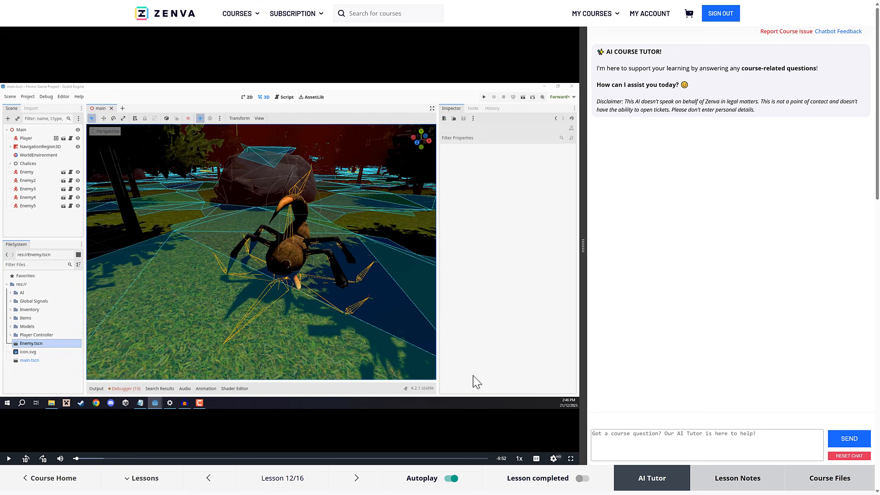
{"action": "mouse_move", "coordinate": [729, 487]}
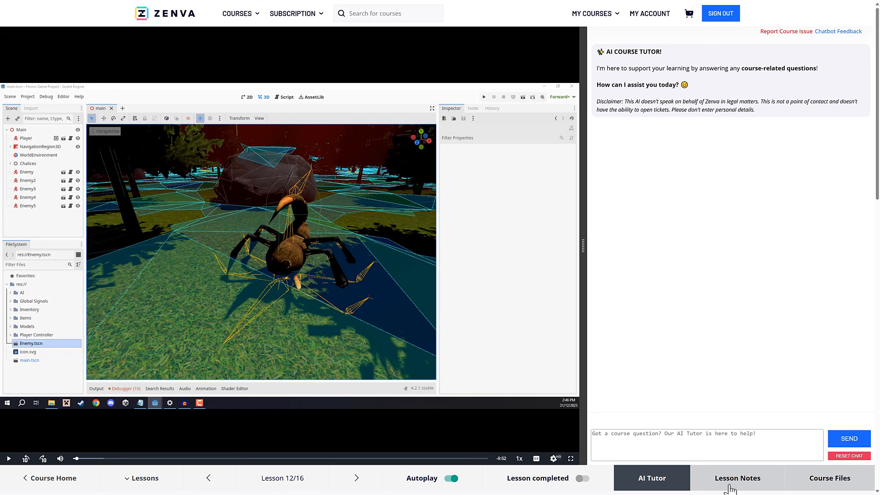
Switch from Lesson Notes to Course Files listing PDF notes, assets and v4.3/v4.2 projects
{"action": "left_click", "coordinate": [737, 477]}
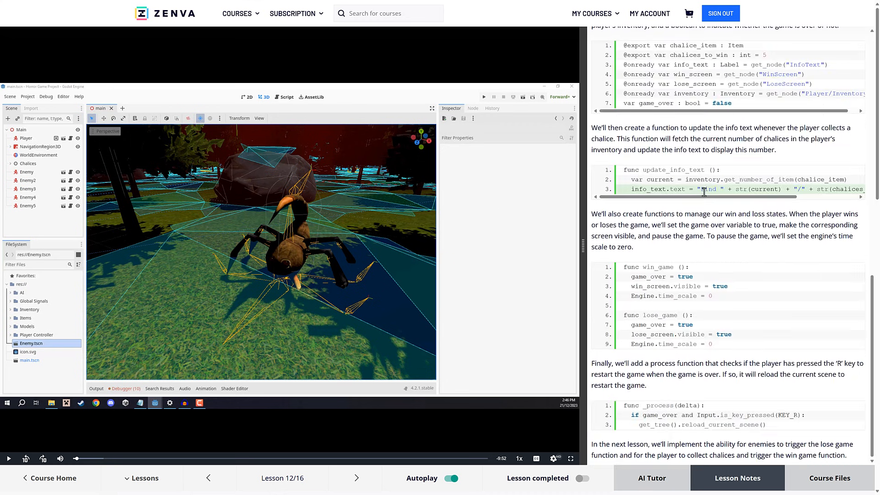
{"action": "left_click", "coordinate": [829, 479]}
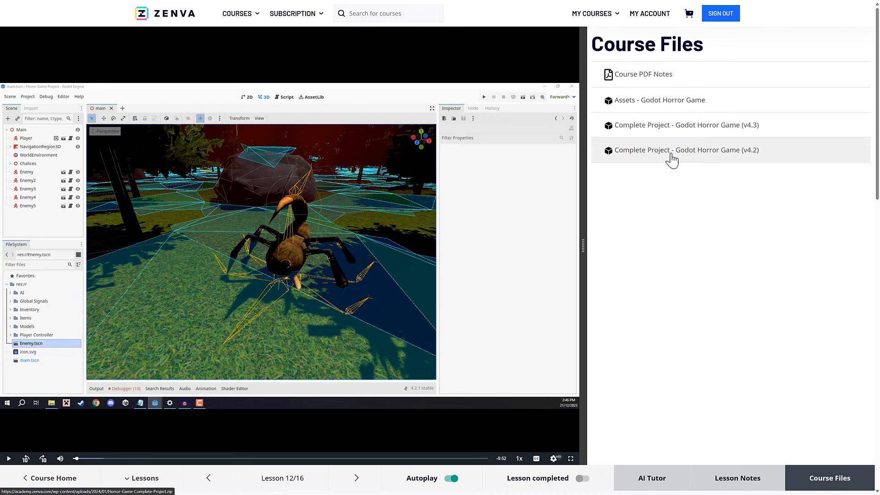
{"action": "mouse_move", "coordinate": [673, 289]}
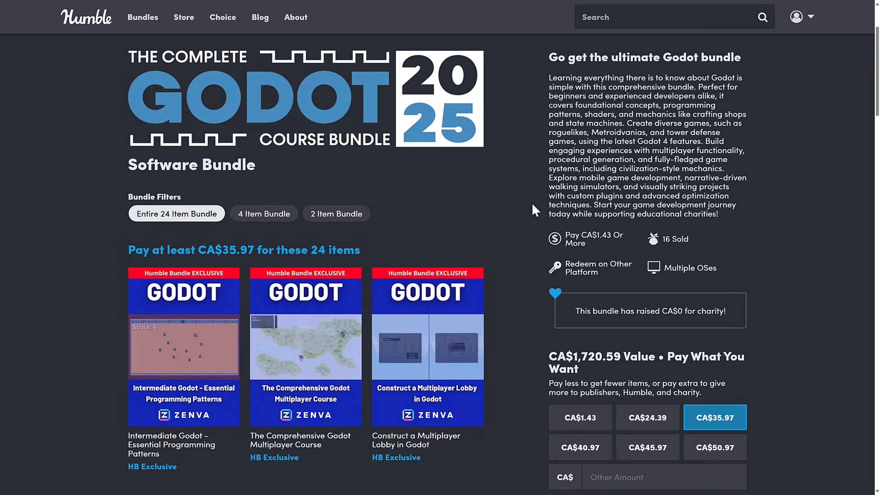
Scroll through the Humble Bundle page's 24 course cards and CA$35.97 pricing options
{"action": "scroll", "scroll_direction": "down", "scroll_amount": 3}
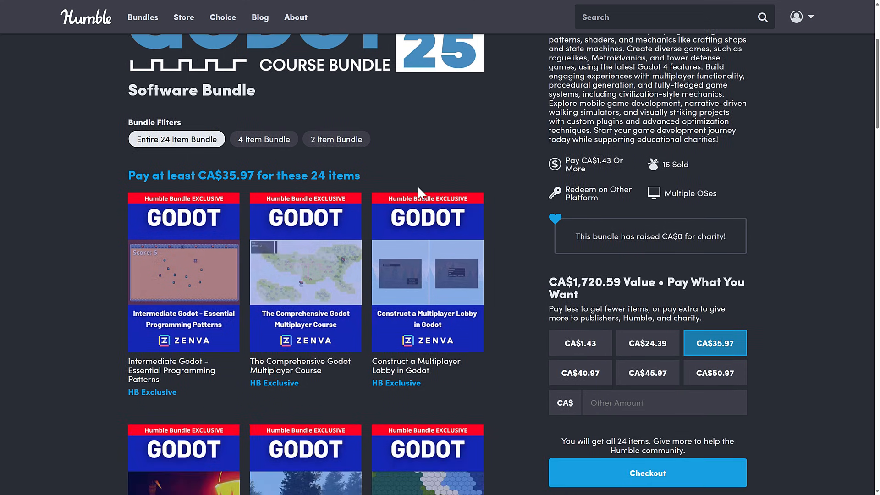
{"action": "scroll", "scroll_direction": "down", "scroll_amount": 3}
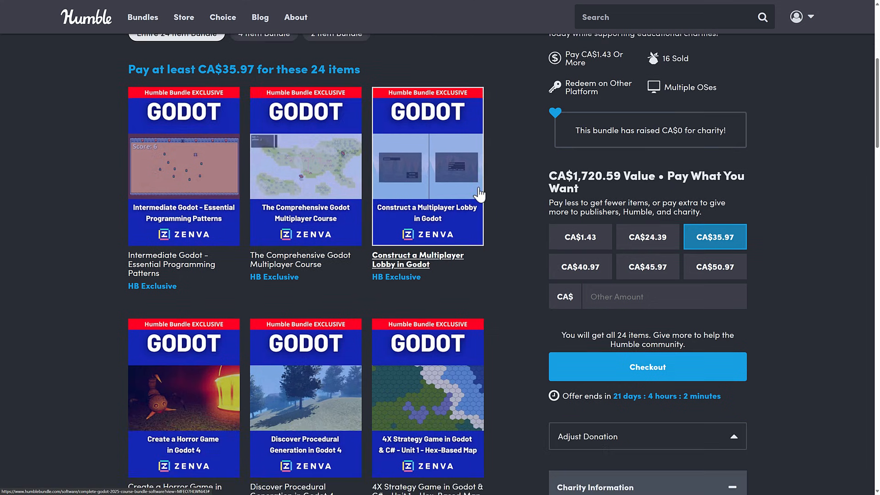
{"action": "scroll", "scroll_direction": "down", "scroll_amount": 3}
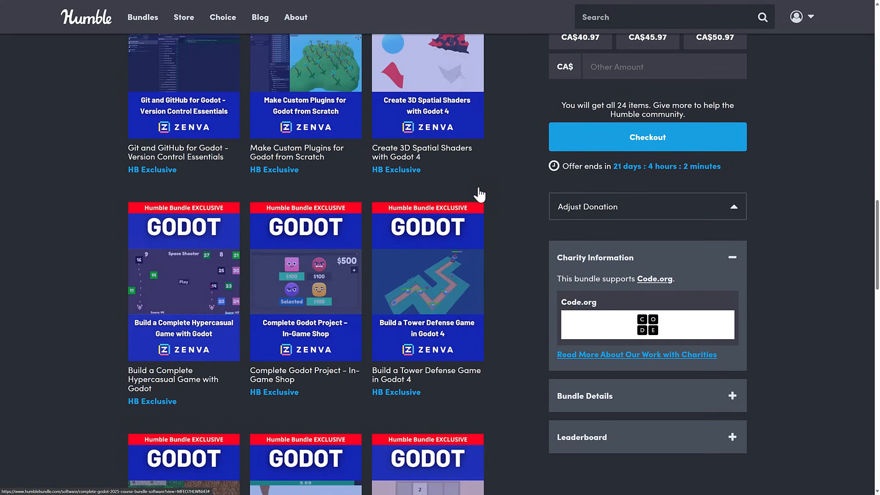
{"action": "scroll", "scroll_direction": "down", "scroll_amount": 3}
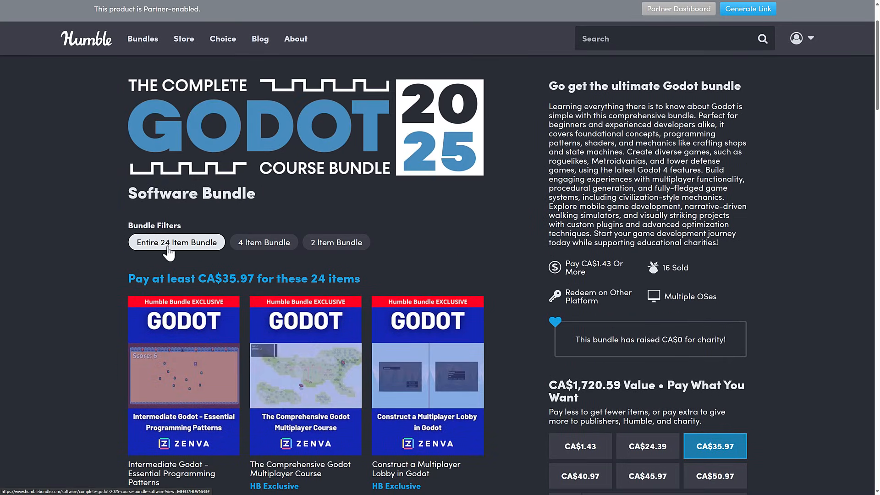
{"action": "left_click", "coordinate": [335, 242]}
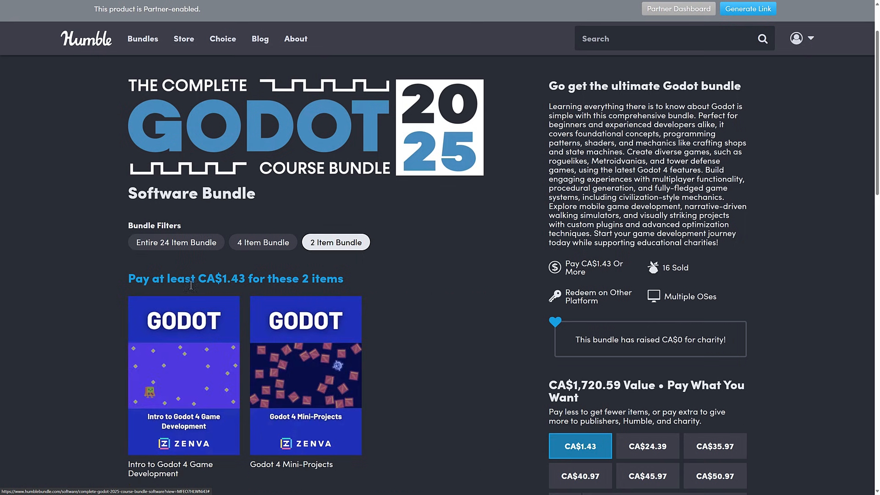
{"action": "left_click", "coordinate": [176, 242]}
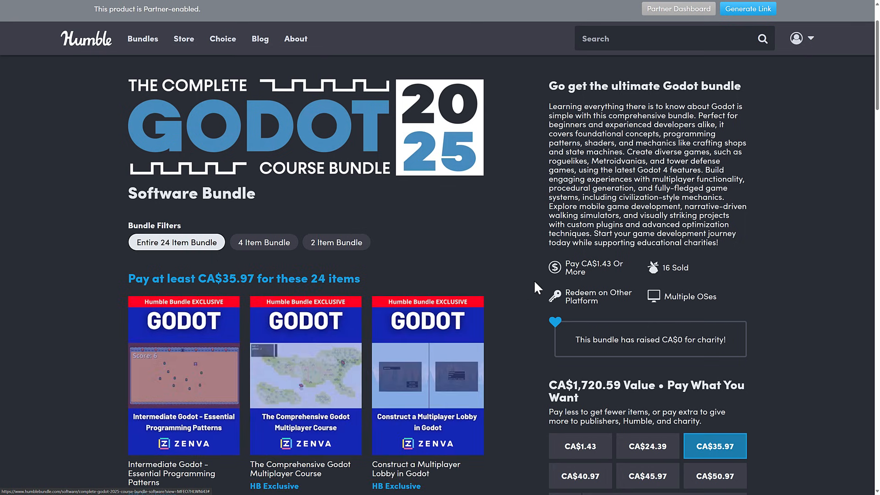
{"action": "scroll", "scroll_direction": "down", "scroll_amount": 3}
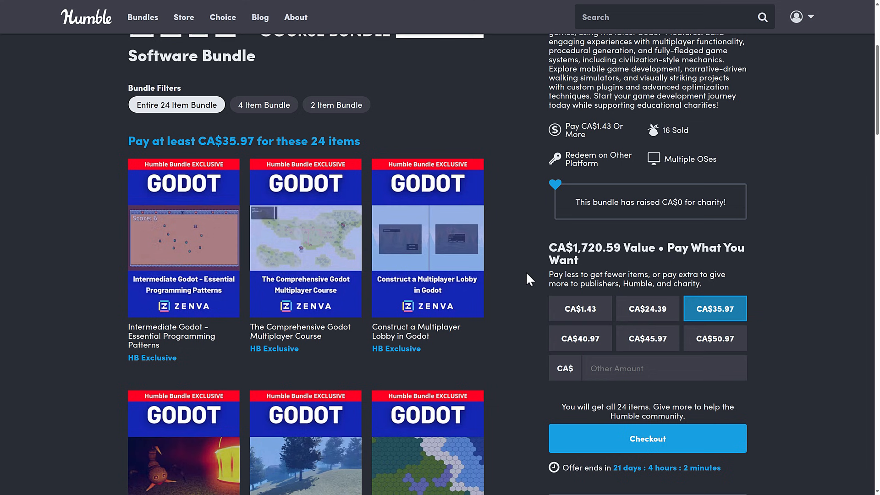
{"action": "mouse_move", "coordinate": [525, 274]}
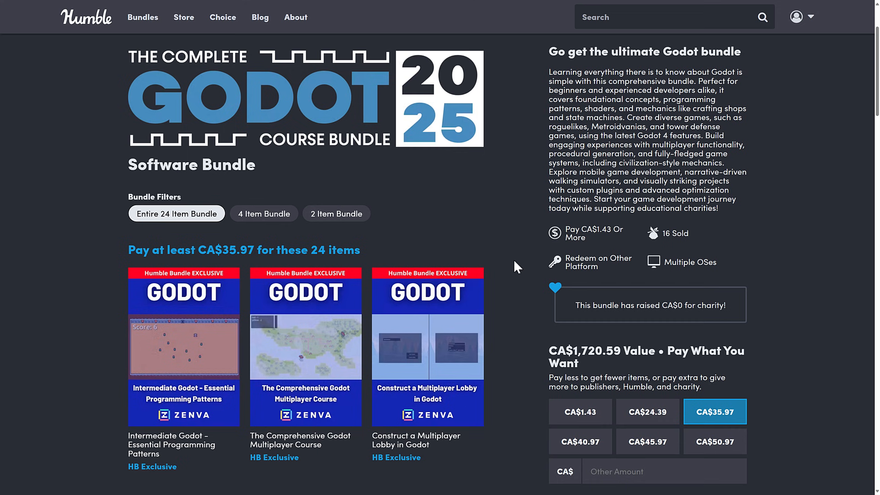
{"action": "scroll", "scroll_direction": "down", "scroll_amount": 3}
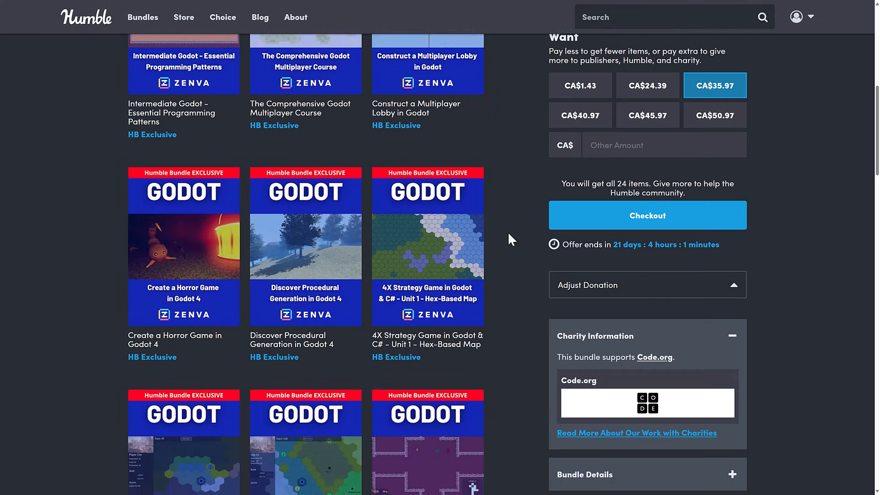
{"action": "scroll", "scroll_direction": "down", "scroll_amount": 3}
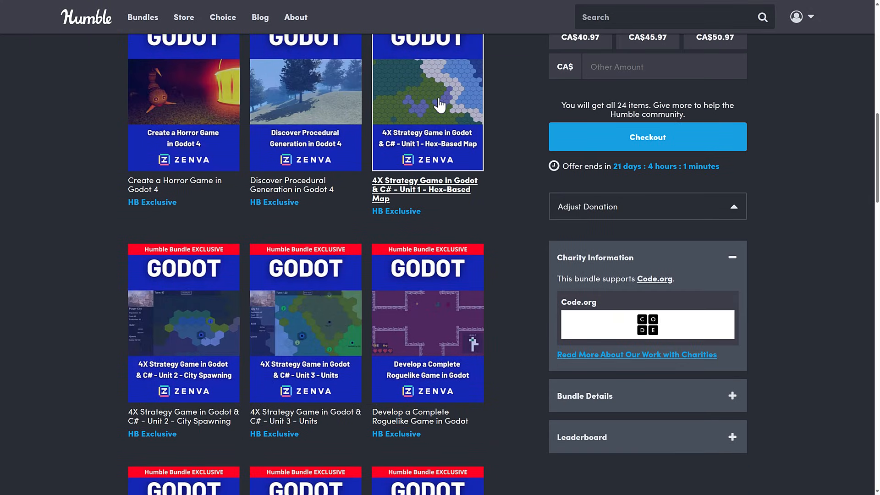